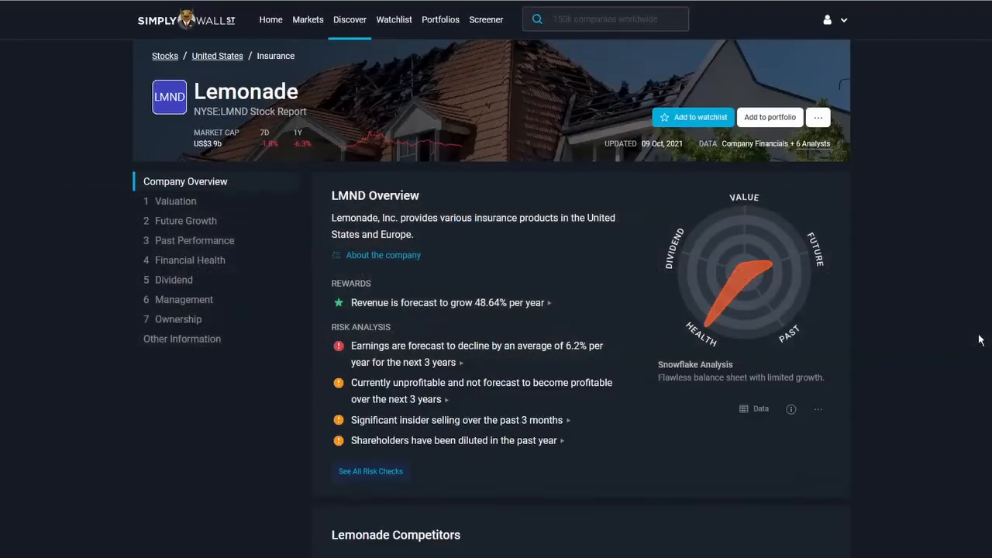
{"action": "mouse_move", "coordinate": [942, 330]}
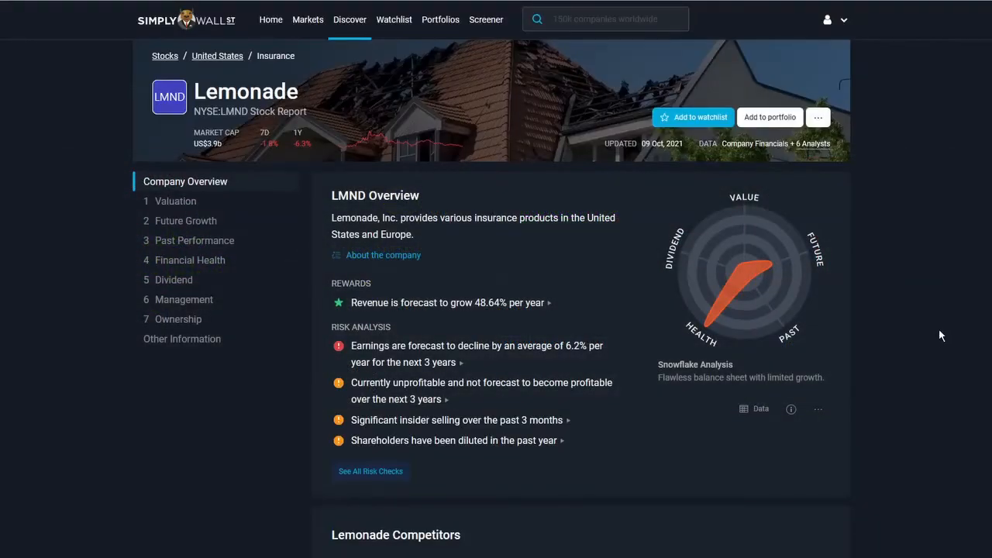
Step: Scroll the LMND report down to the About the Company section
{"action": "scroll", "scroll_direction": "down", "scroll_amount": 3}
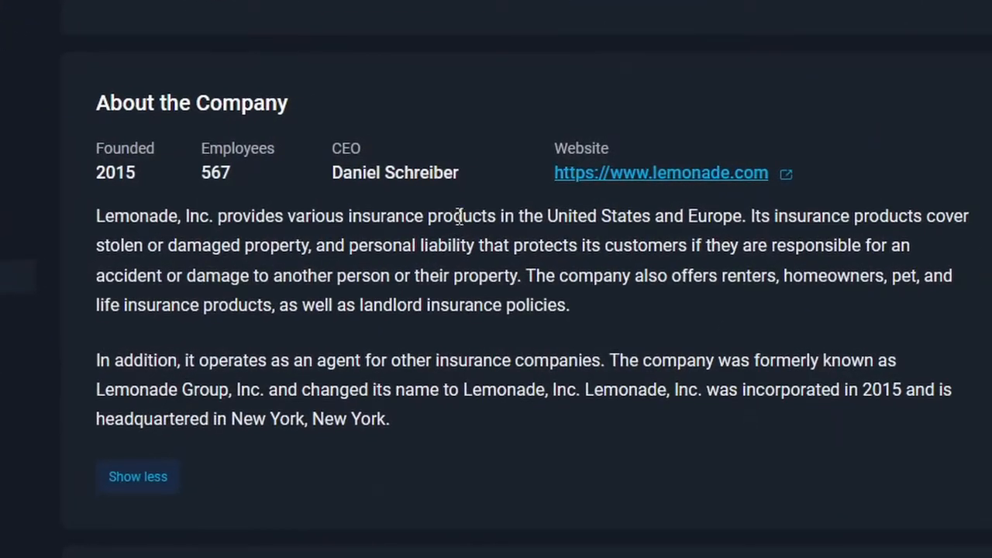
{"action": "mouse_move", "coordinate": [840, 301]}
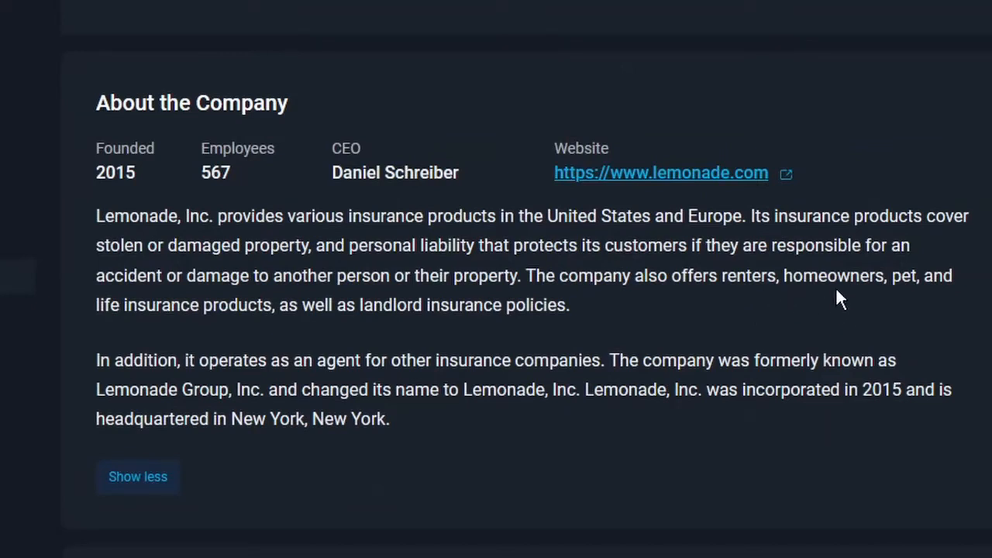
{"action": "mouse_move", "coordinate": [911, 305]}
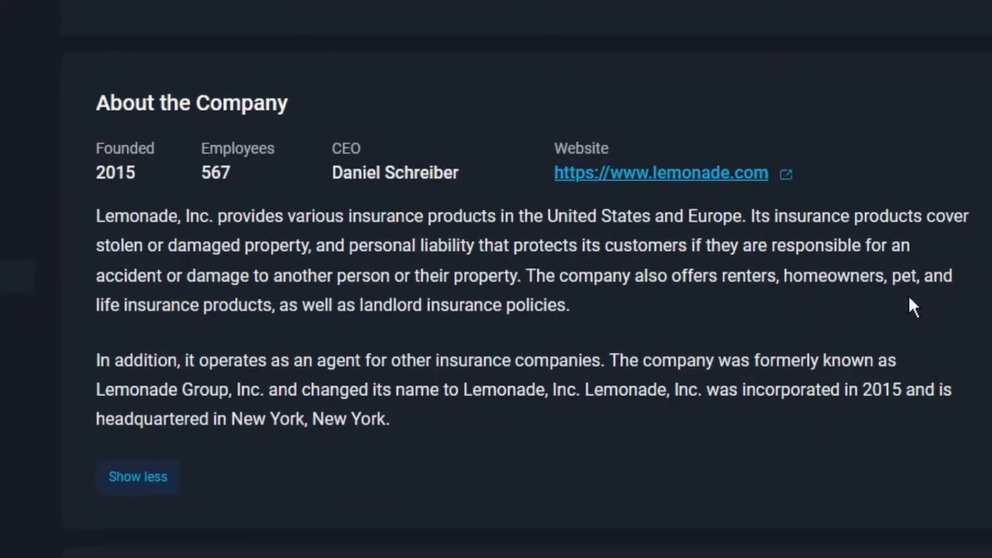
Step: Open lemonade.com from the report and scroll past the Instant Everything section
{"action": "left_click", "coordinate": [660, 172]}
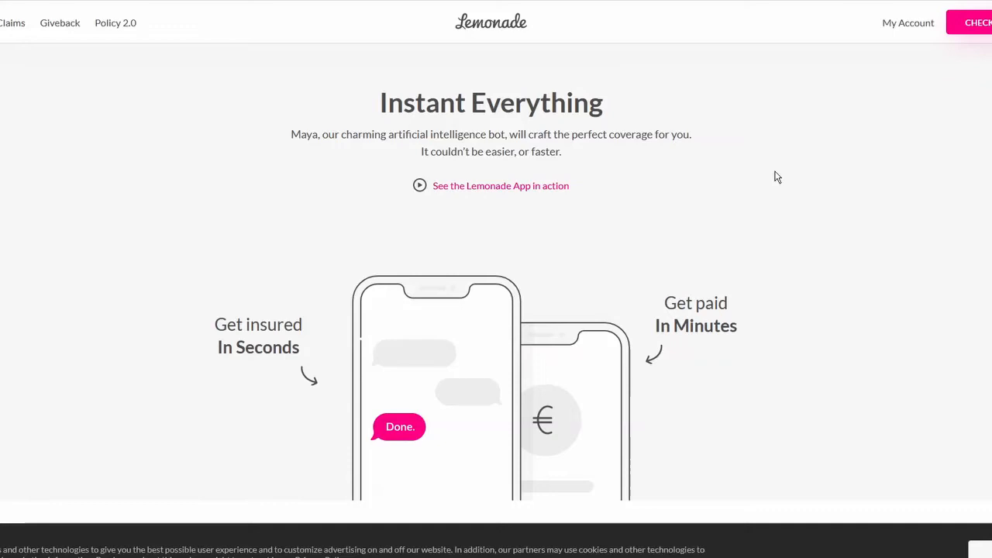
{"action": "mouse_move", "coordinate": [670, 348]}
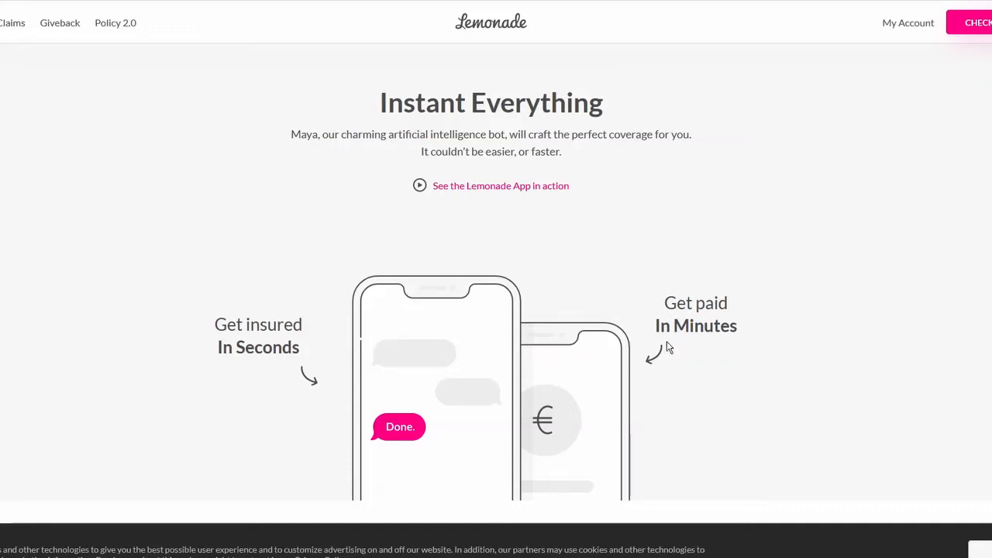
{"action": "mouse_move", "coordinate": [673, 326]}
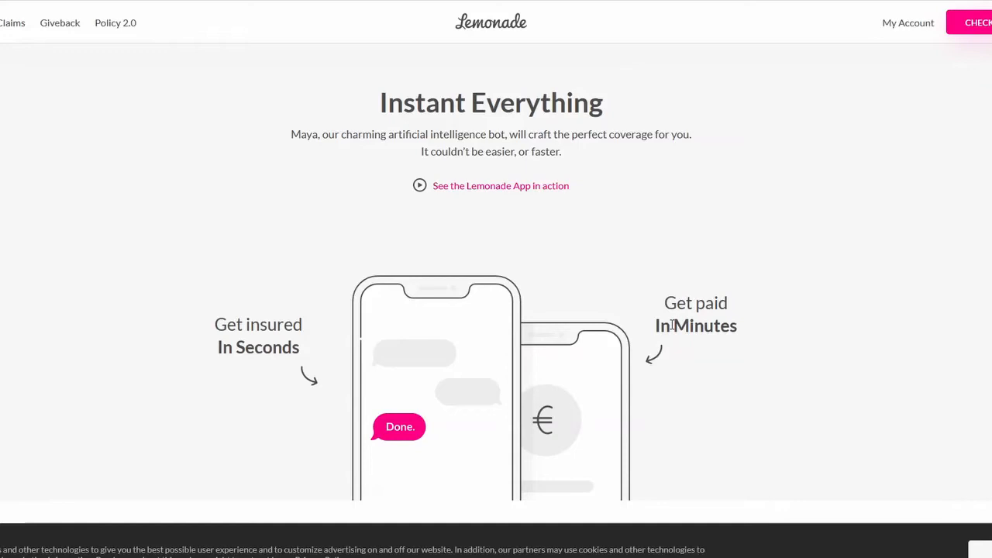
{"action": "mouse_move", "coordinate": [670, 332]}
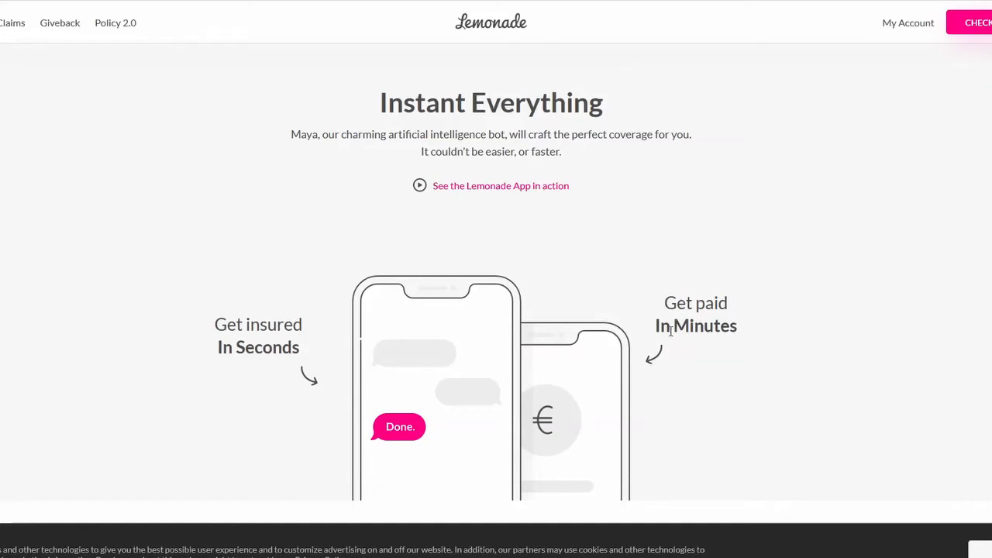
{"action": "mouse_move", "coordinate": [650, 291]}
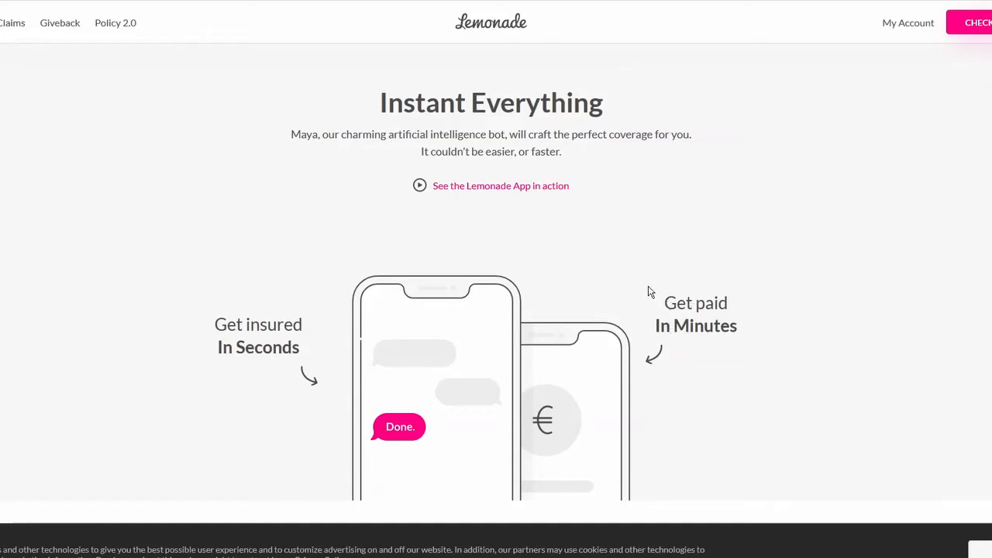
{"action": "scroll", "scroll_direction": "down", "scroll_amount": 3}
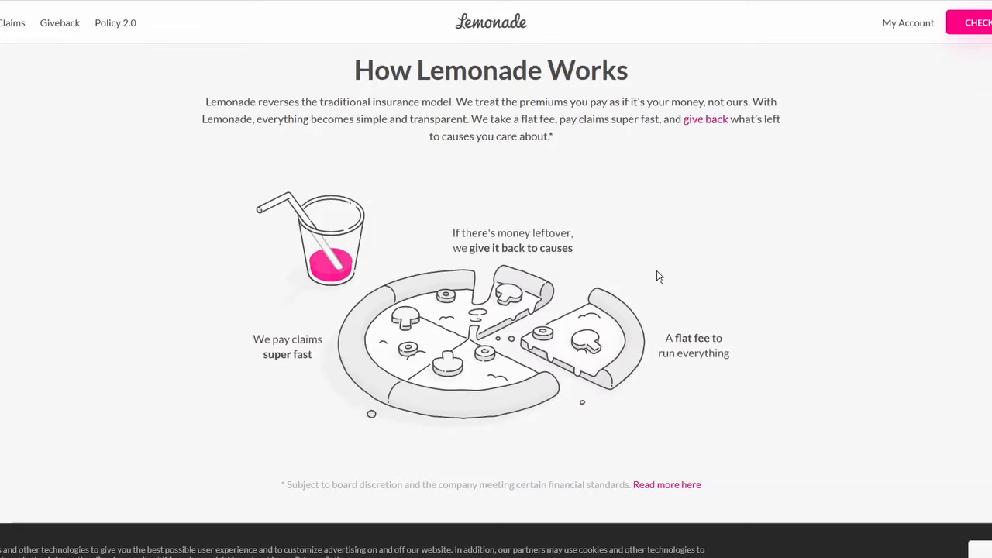
{"action": "mouse_move", "coordinate": [639, 242]}
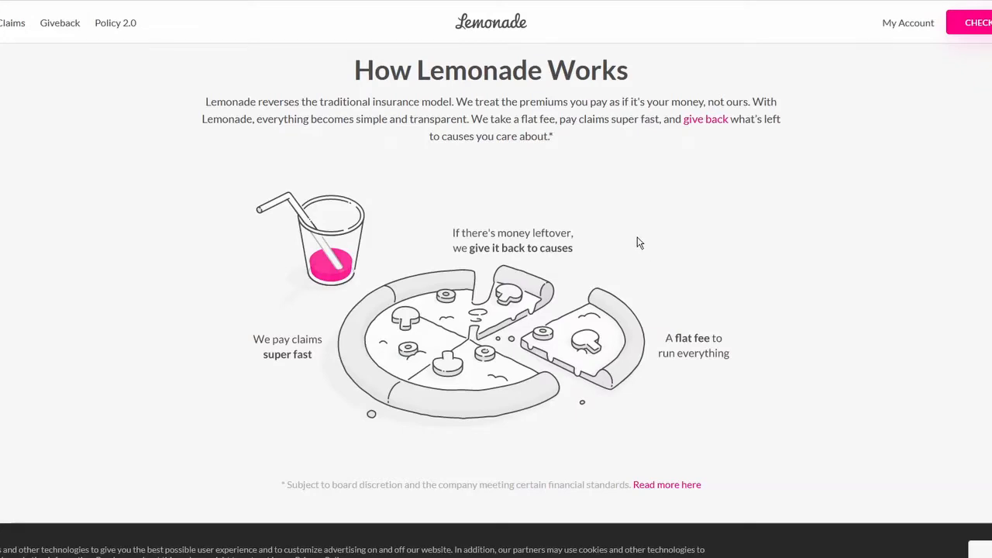
{"action": "mouse_move", "coordinate": [601, 130]}
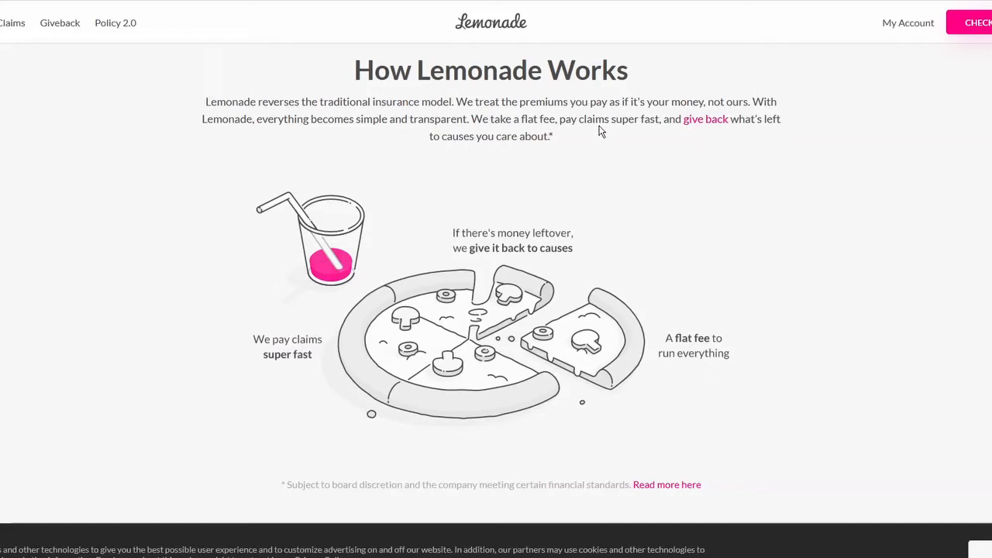
{"action": "mouse_move", "coordinate": [633, 131]}
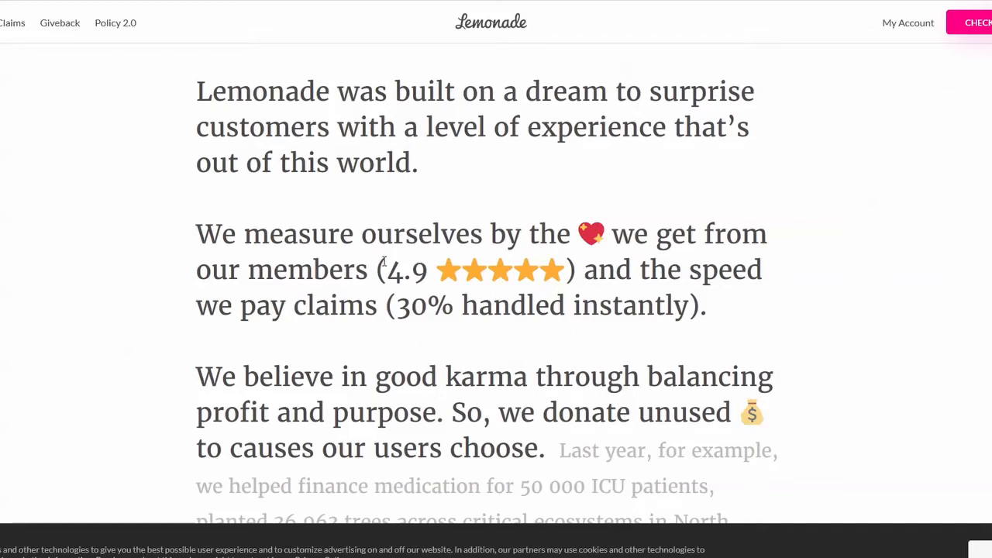
{"action": "double_click", "coordinate": [408, 270]}
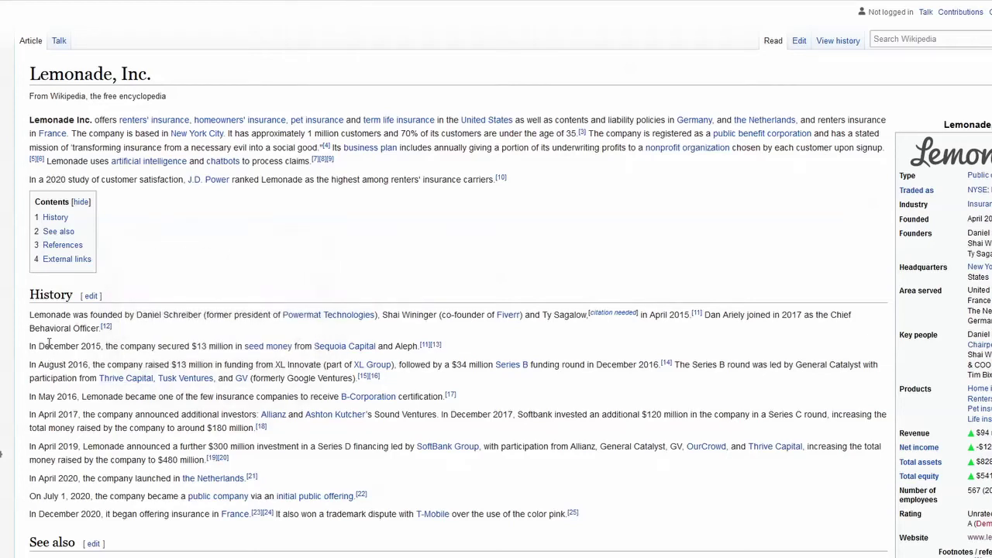
{"action": "mouse_move", "coordinate": [195, 354]}
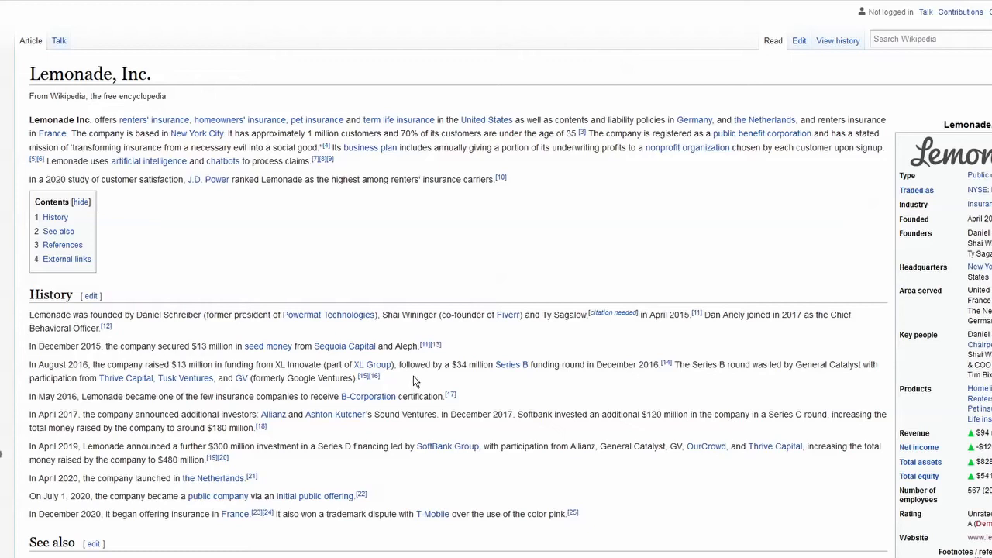
{"action": "mouse_move", "coordinate": [552, 386]}
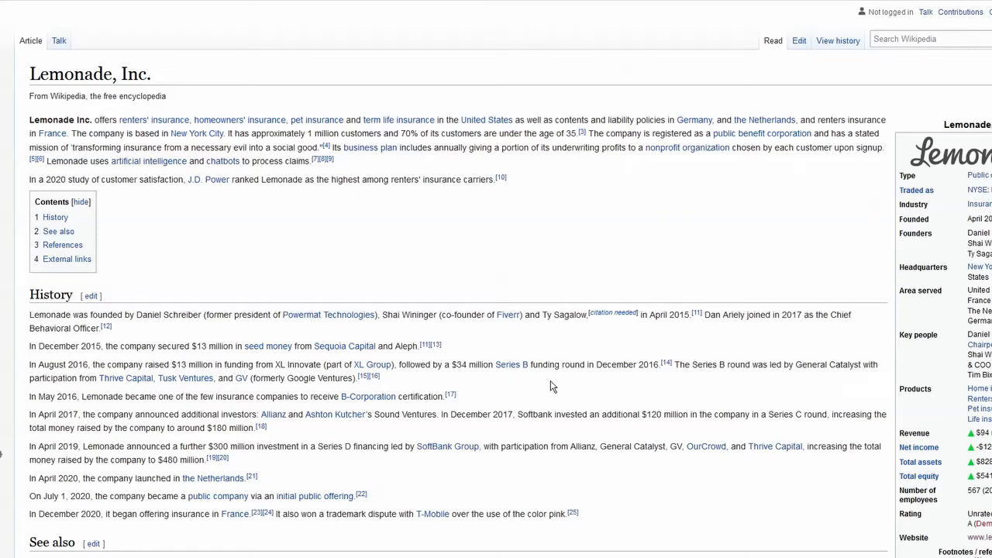
{"action": "mouse_move", "coordinate": [468, 471]}
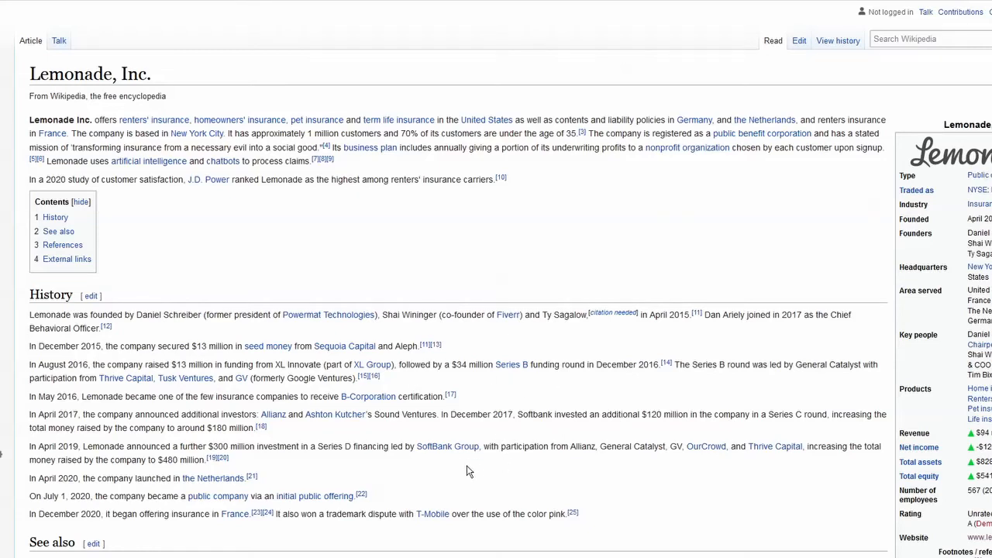
{"action": "mouse_move", "coordinate": [486, 465]}
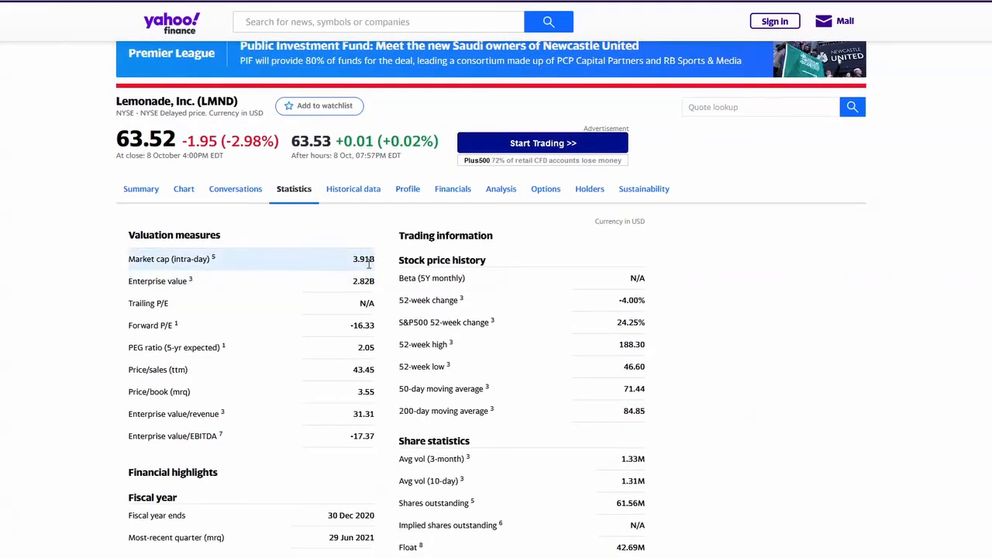
{"action": "mouse_move", "coordinate": [372, 369]}
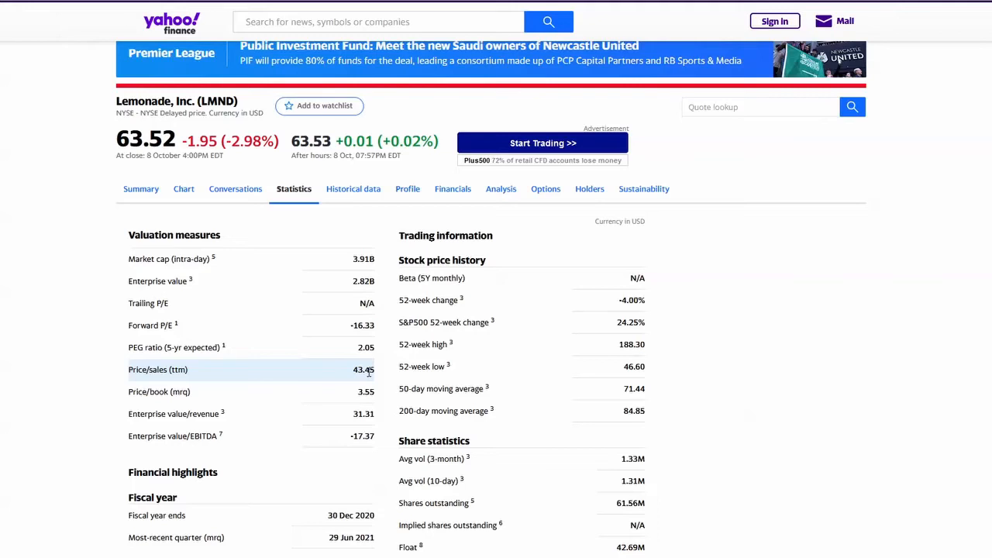
Step: Highlight the price/sales value of 43.45, then scan the lower statistics and return up
{"action": "triple_click", "coordinate": [158, 369]}
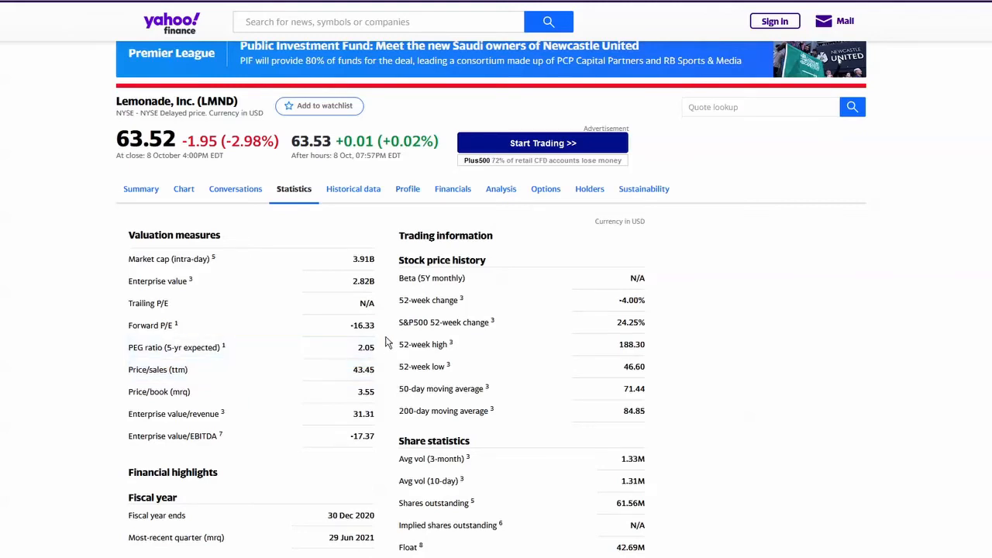
{"action": "mouse_move", "coordinate": [349, 351]}
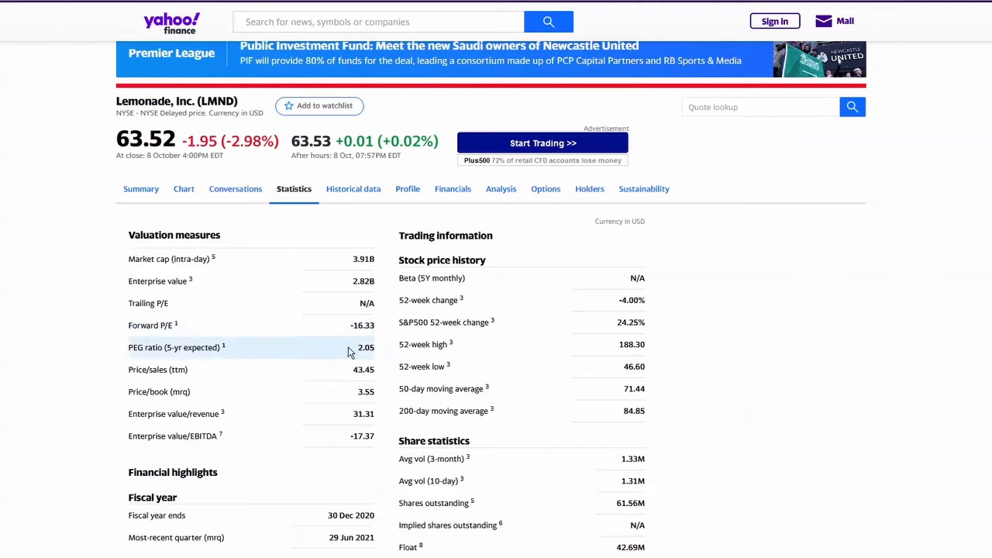
{"action": "mouse_move", "coordinate": [382, 327]}
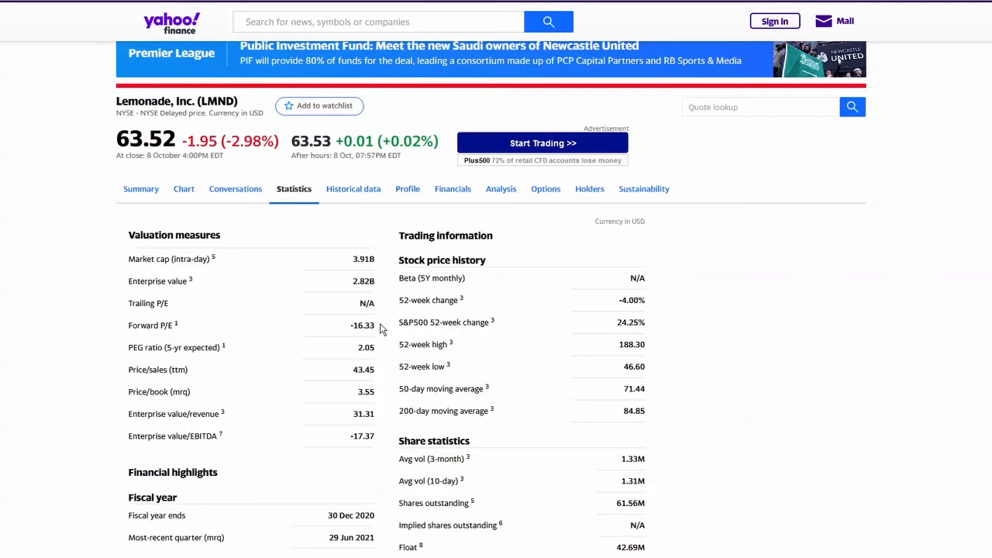
{"action": "scroll", "scroll_direction": "down", "scroll_amount": 3}
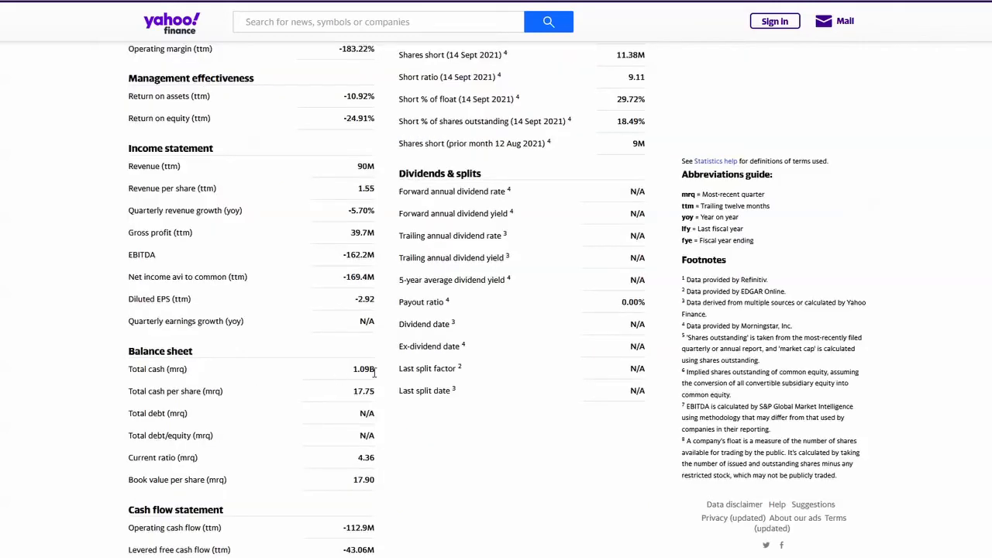
{"action": "mouse_move", "coordinate": [387, 414]}
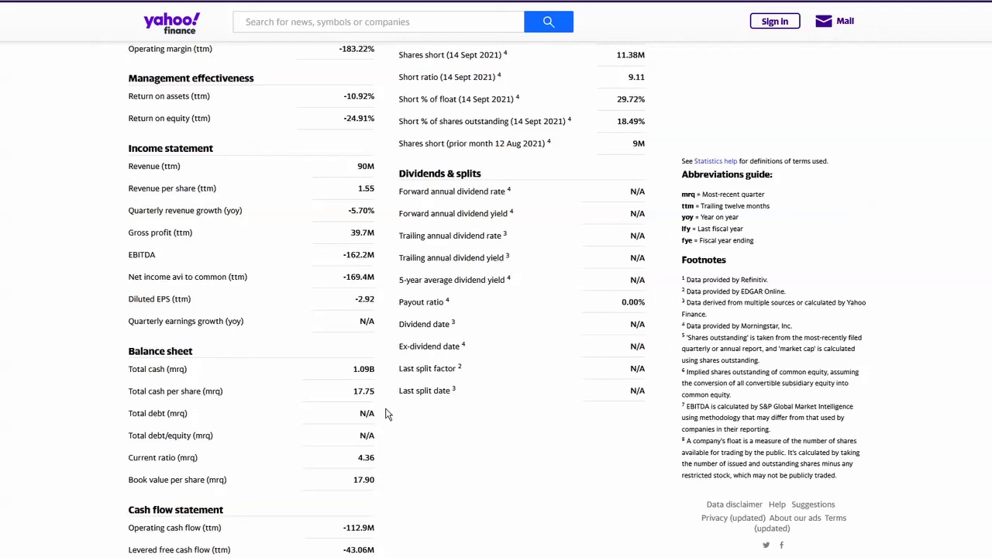
{"action": "scroll", "scroll_direction": "up", "scroll_amount": 3}
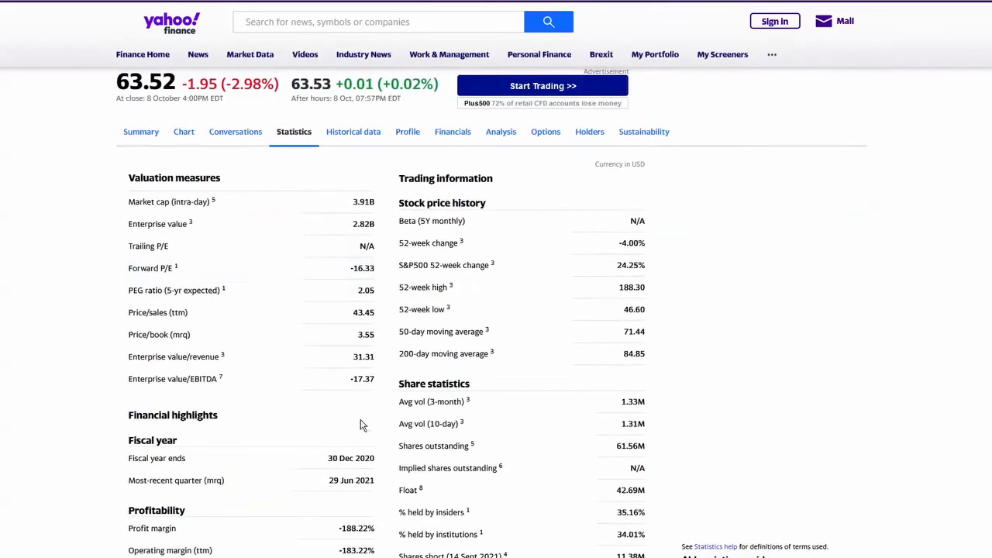
{"action": "mouse_move", "coordinate": [376, 227]}
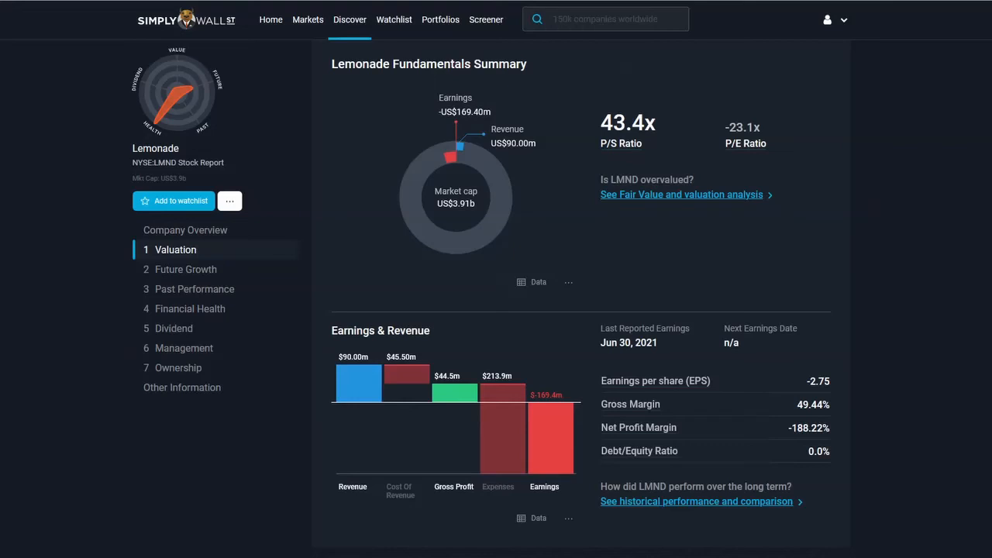
{"action": "mouse_move", "coordinate": [530, 156]}
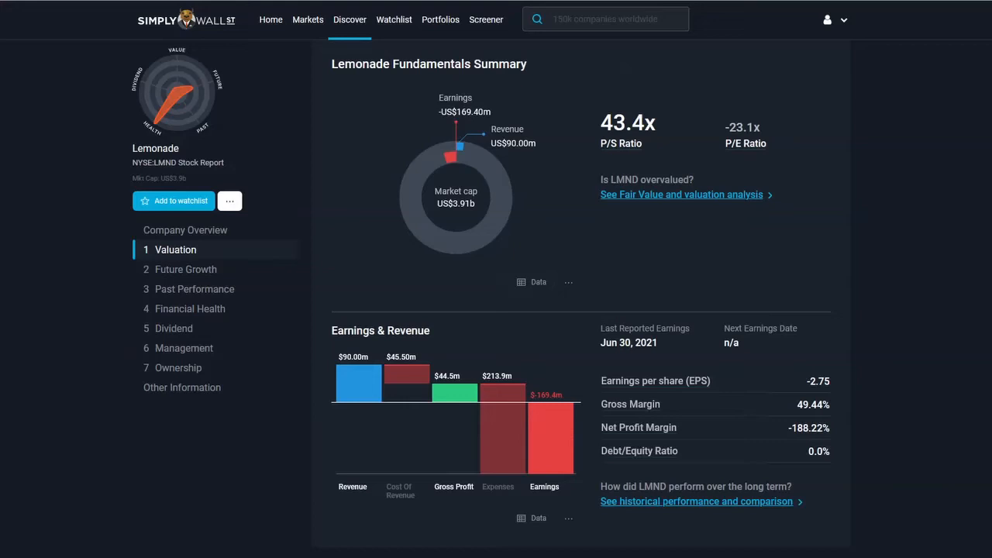
{"action": "mouse_move", "coordinate": [967, 200]}
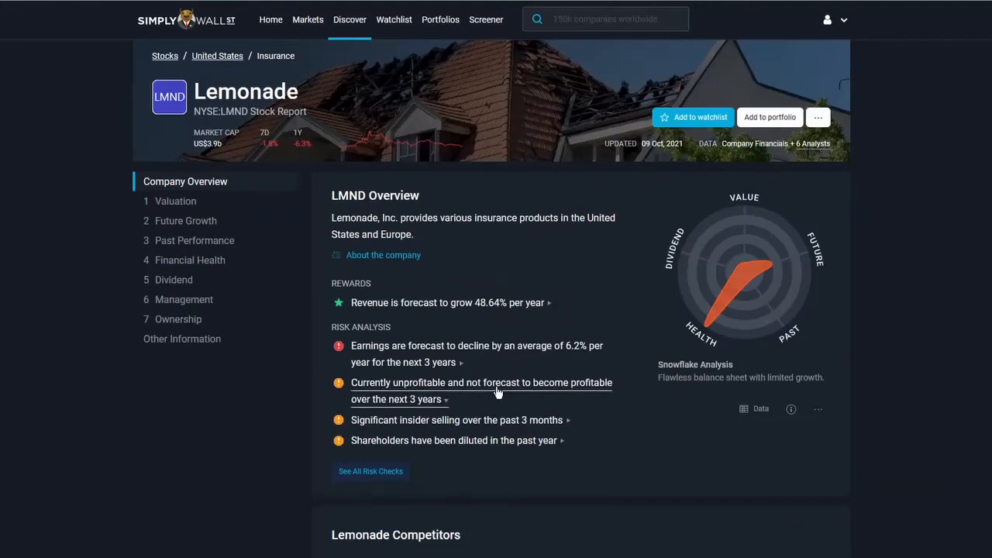
Step: Review the earnings and revenue growth forecasts, then move to Past Performance
{"action": "left_click", "coordinate": [186, 220]}
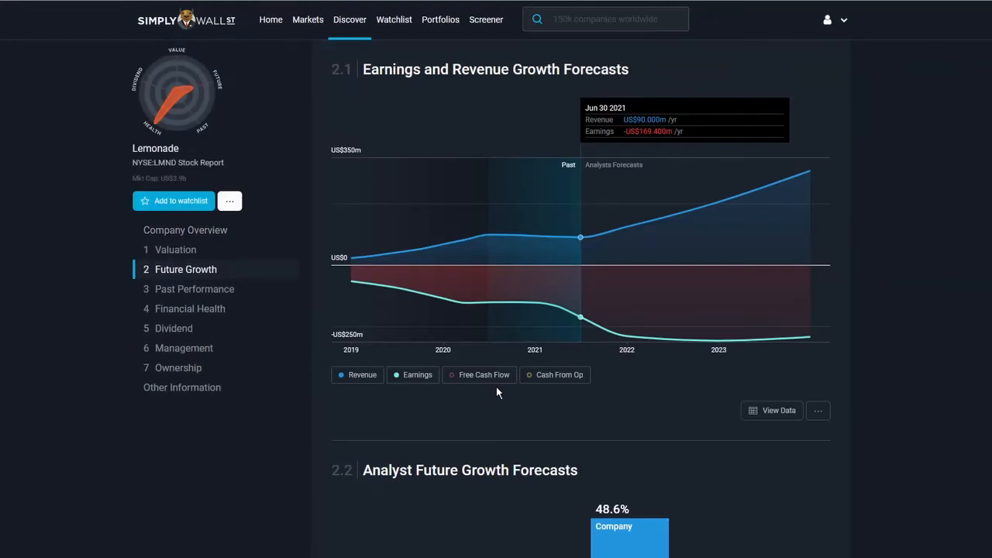
{"action": "mouse_move", "coordinate": [577, 313]}
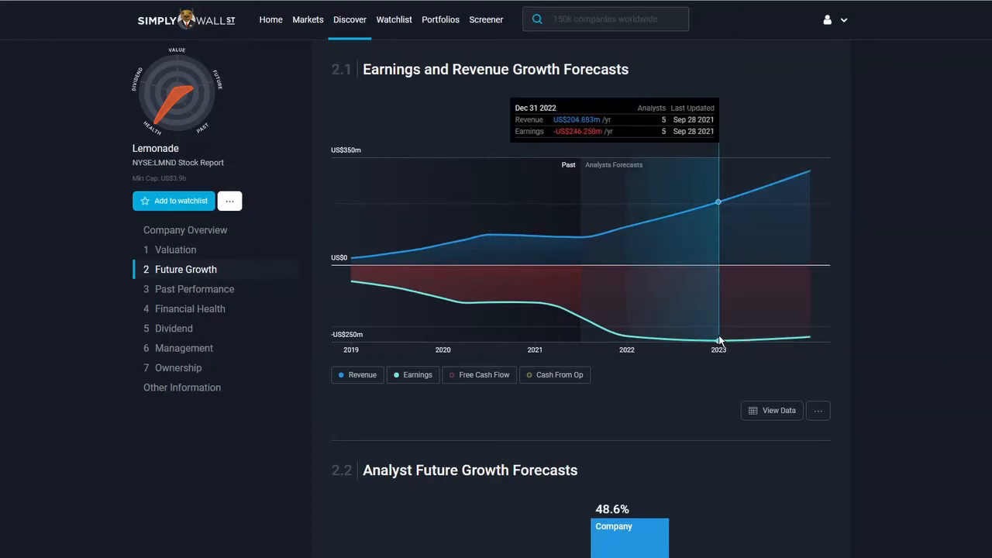
{"action": "mouse_move", "coordinate": [713, 341]}
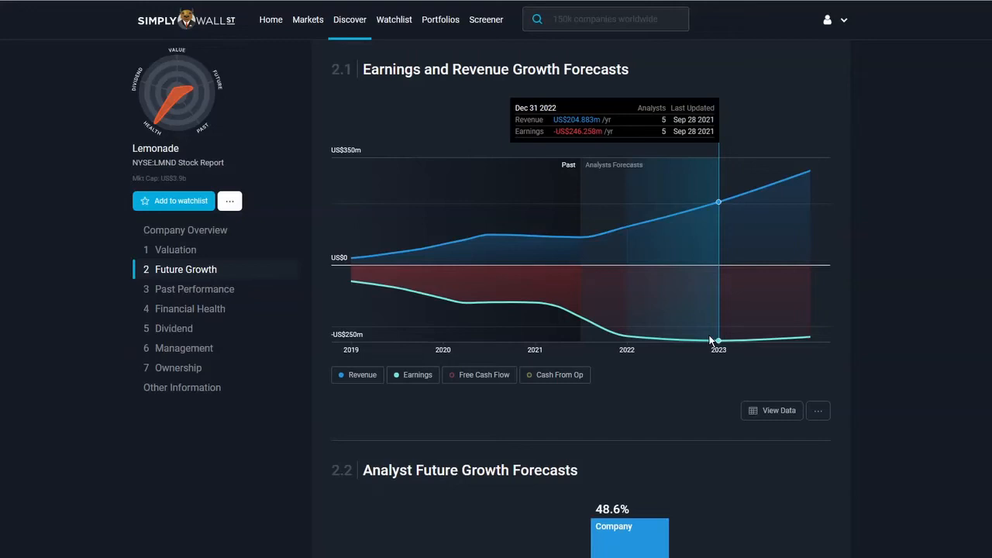
{"action": "scroll", "scroll_direction": "down", "scroll_amount": 3}
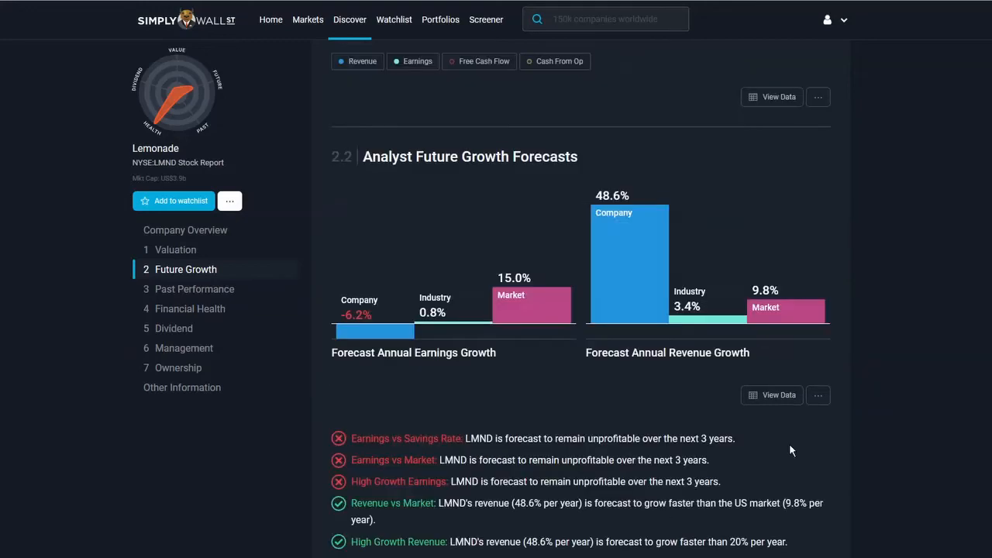
{"action": "left_click", "coordinate": [193, 290]}
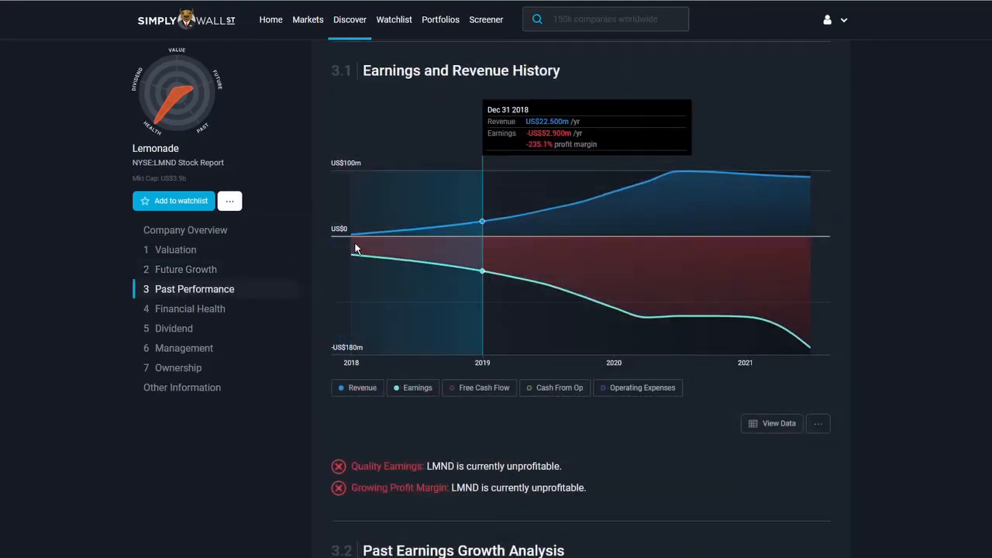
{"action": "mouse_move", "coordinate": [927, 385]}
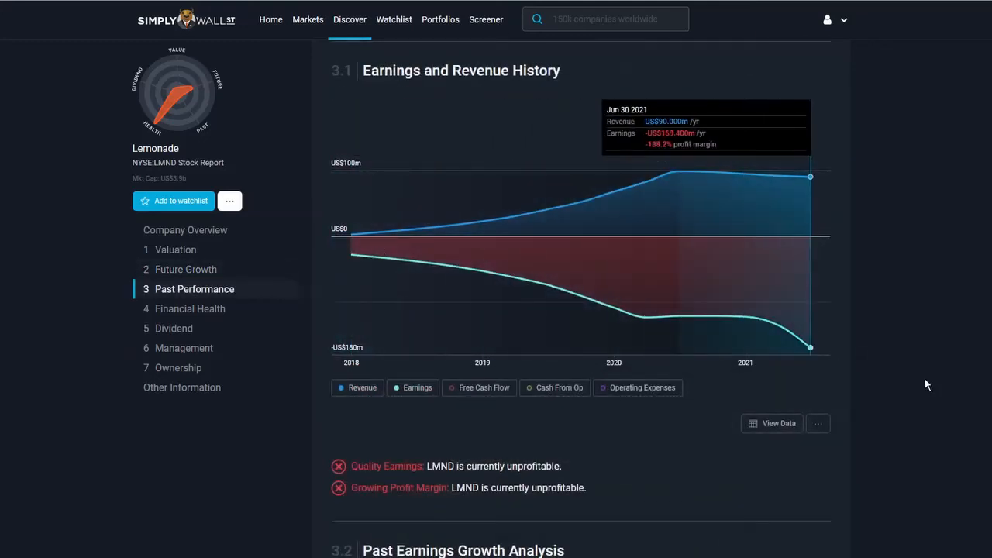
Step: Review Financial Health down to the Balance Sheet and Cash Runway, then reach Management
{"action": "left_click", "coordinate": [190, 308]}
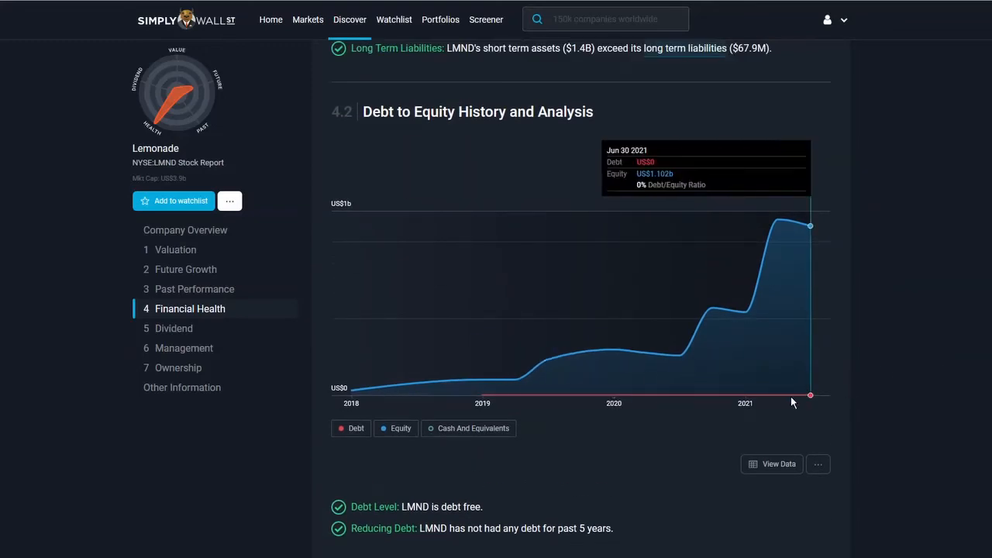
{"action": "scroll", "scroll_direction": "down", "scroll_amount": 3}
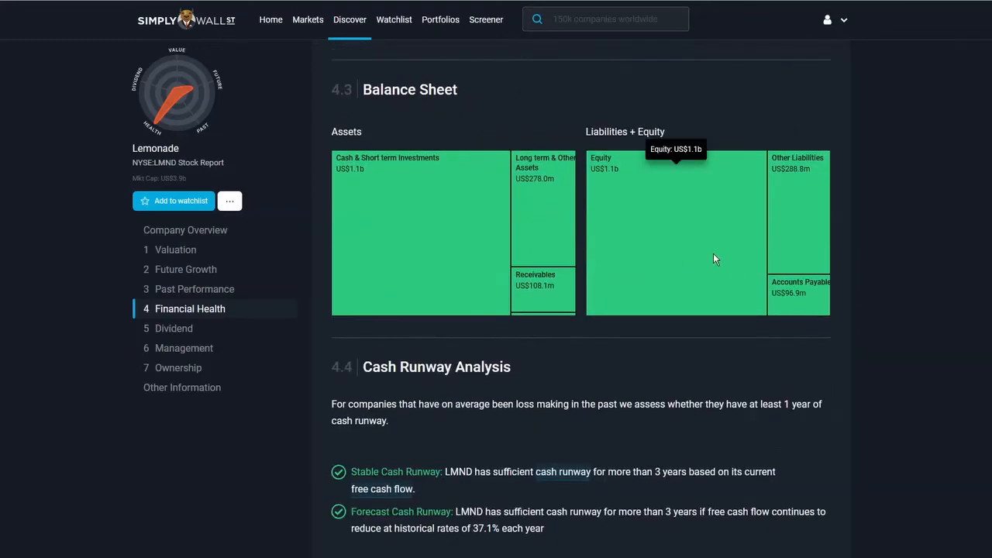
{"action": "mouse_move", "coordinate": [639, 241]}
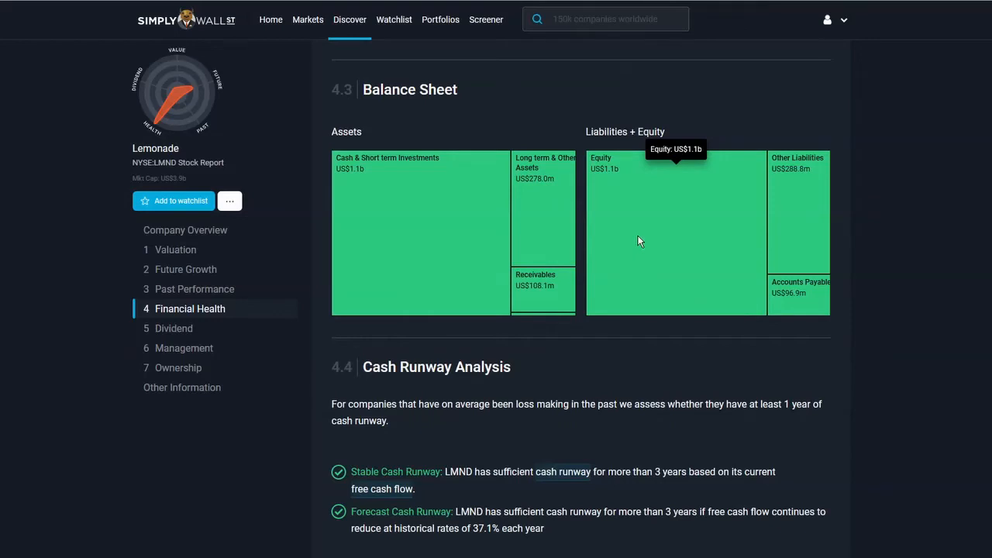
{"action": "mouse_move", "coordinate": [444, 472]}
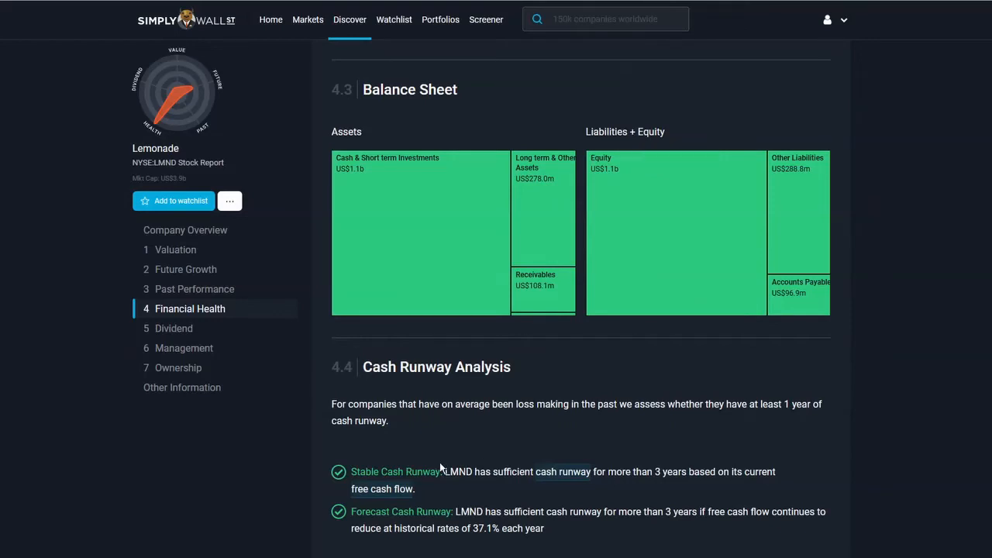
{"action": "mouse_move", "coordinate": [448, 471]}
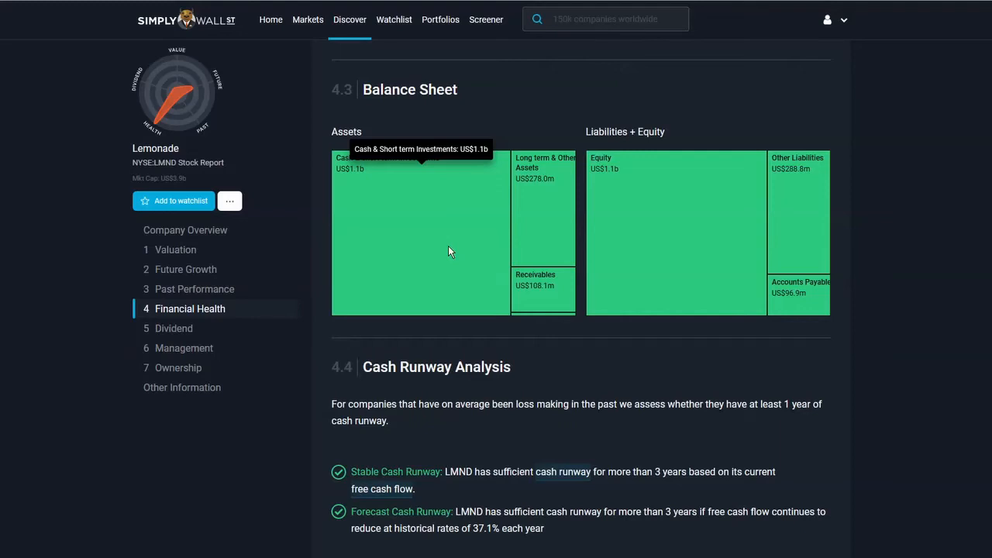
{"action": "left_click", "coordinate": [183, 347]}
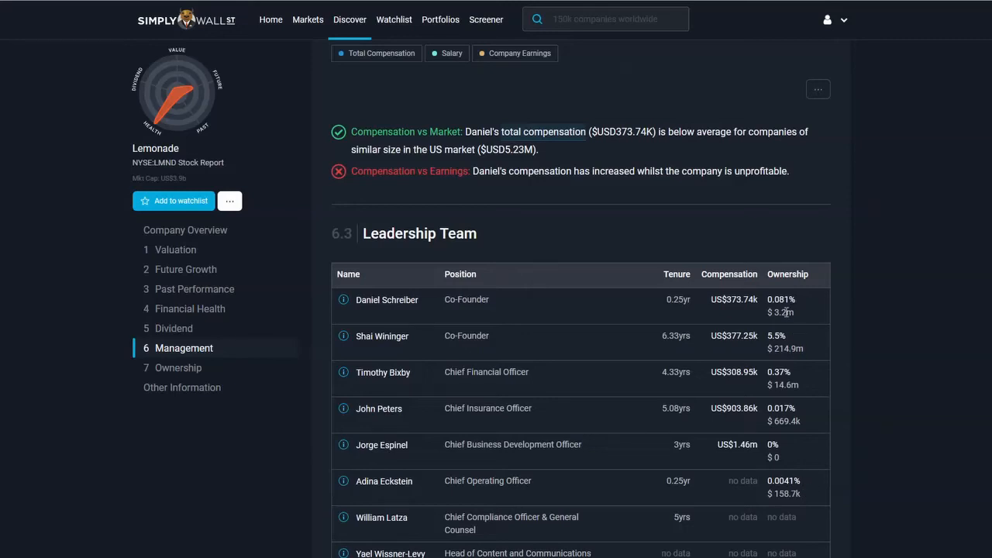
{"action": "mouse_move", "coordinate": [775, 325]}
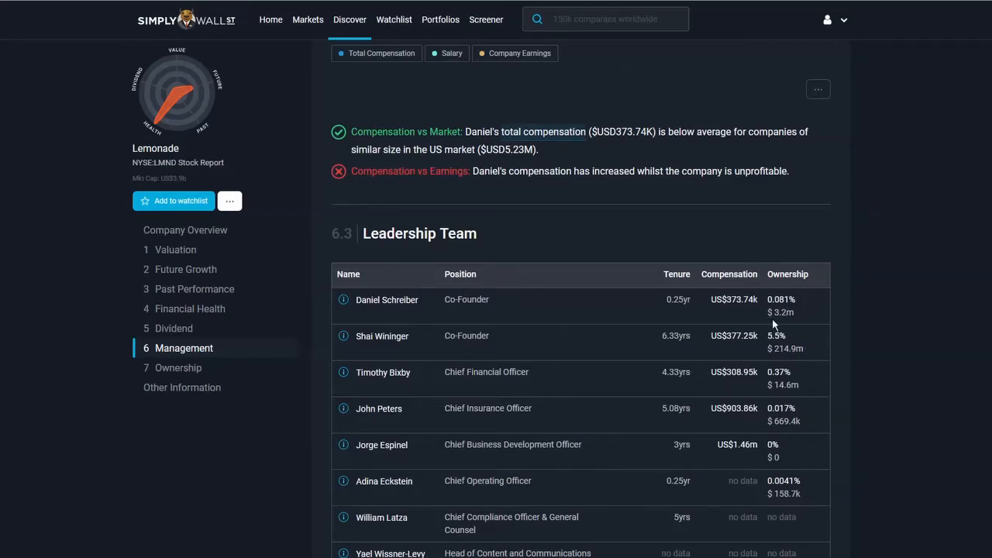
Step: Go to Ownership and scroll through Insider Transactions to the Ownership Breakdown chart
{"action": "left_click", "coordinate": [177, 368]}
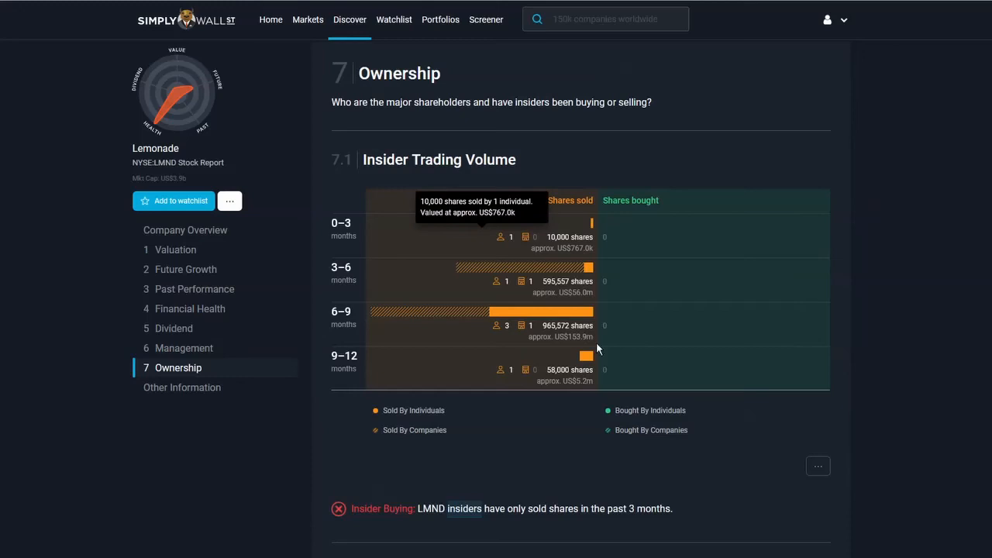
{"action": "mouse_move", "coordinate": [952, 214]}
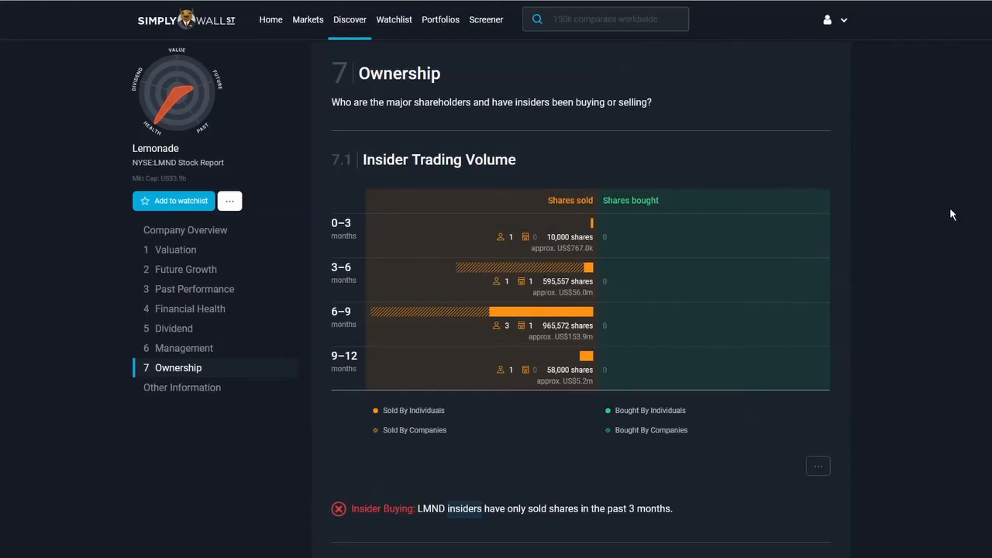
{"action": "scroll", "scroll_direction": "down", "scroll_amount": 3}
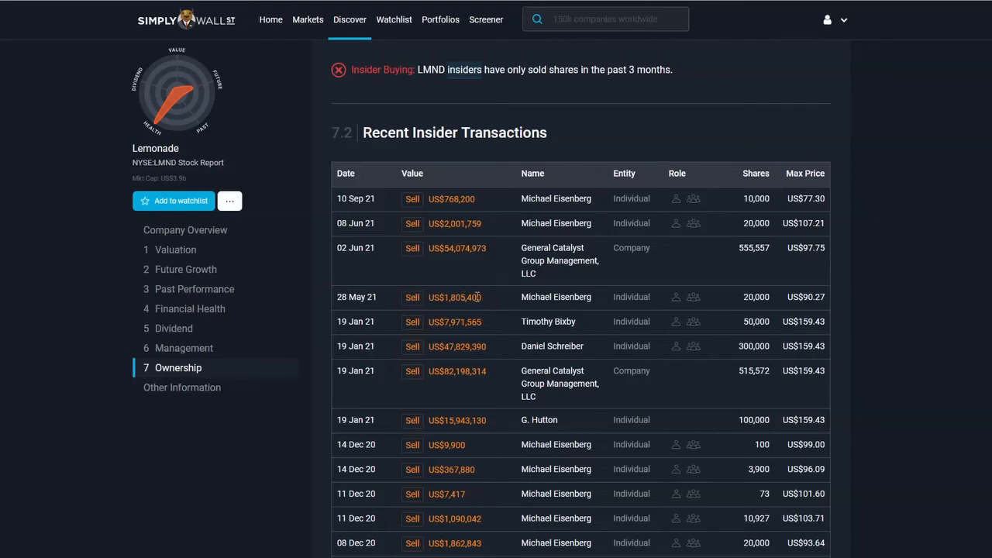
{"action": "mouse_move", "coordinate": [461, 321]}
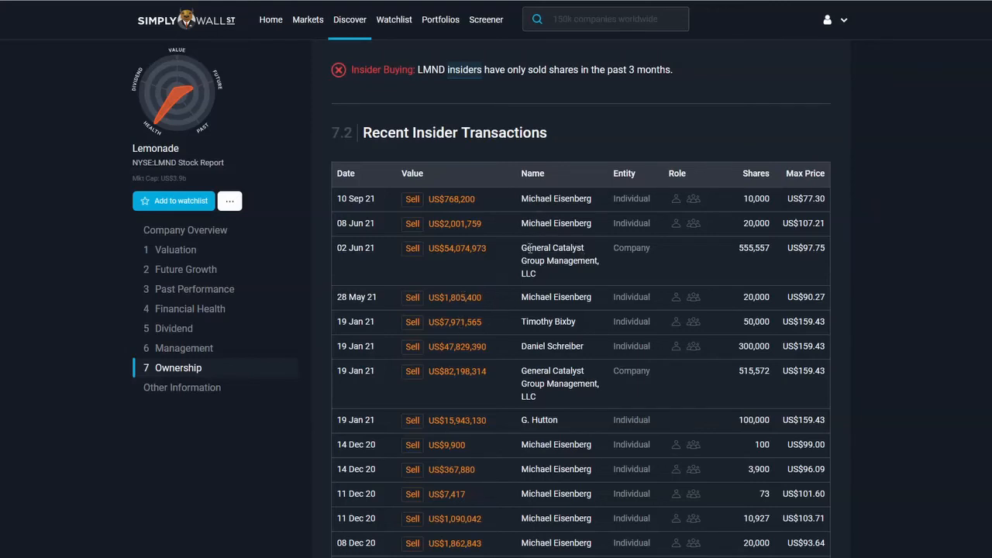
{"action": "scroll", "scroll_direction": "up", "scroll_amount": 3}
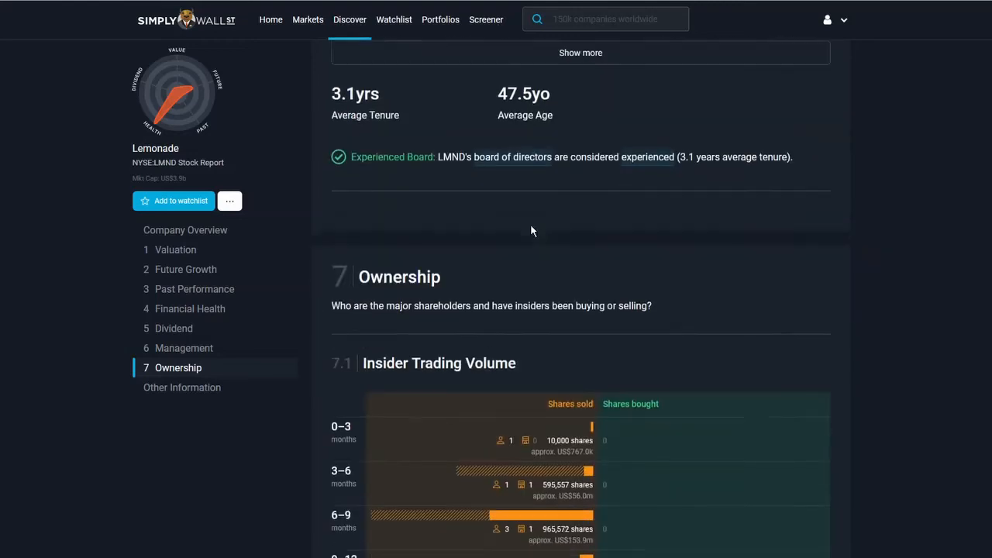
{"action": "scroll", "scroll_direction": "down", "scroll_amount": 3}
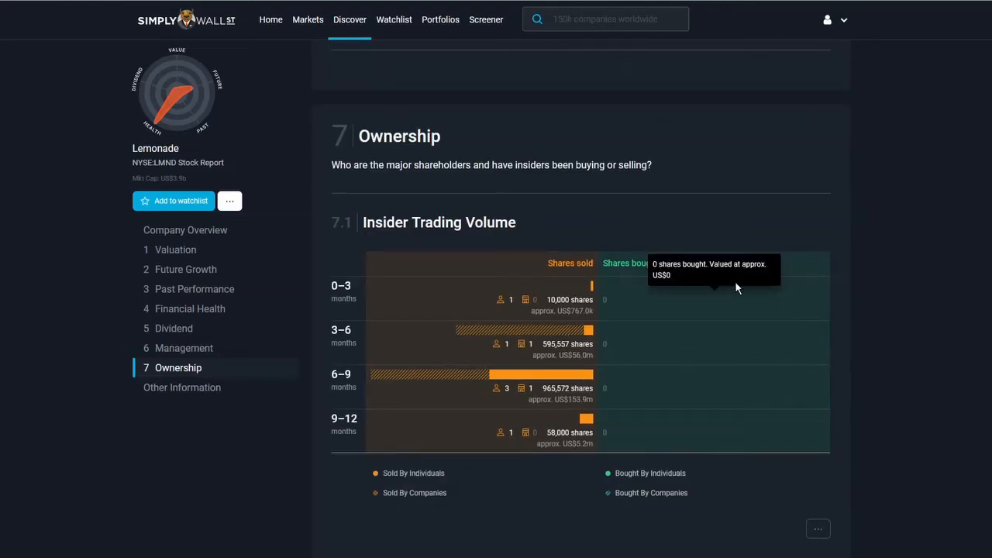
{"action": "scroll", "scroll_direction": "down", "scroll_amount": 3}
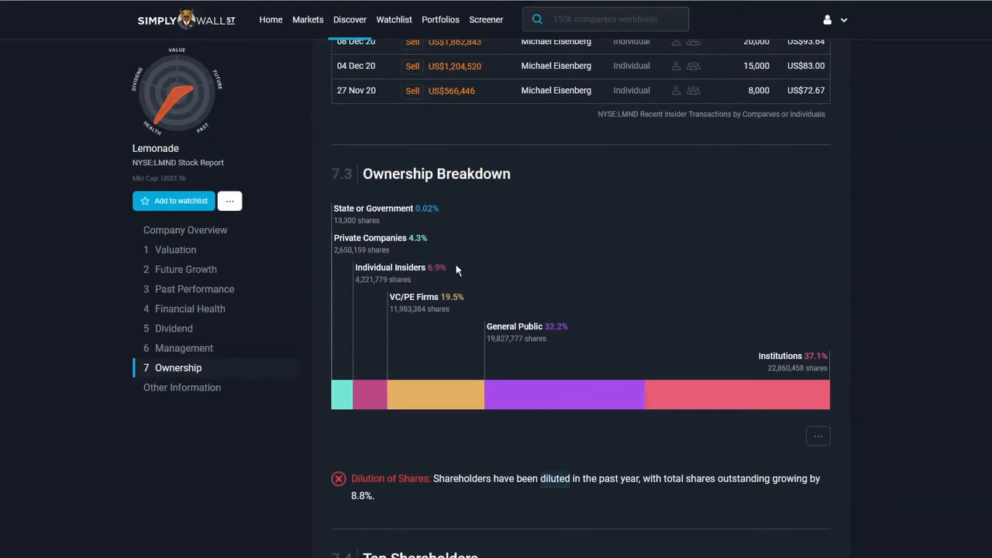
{"action": "mouse_move", "coordinate": [465, 295]}
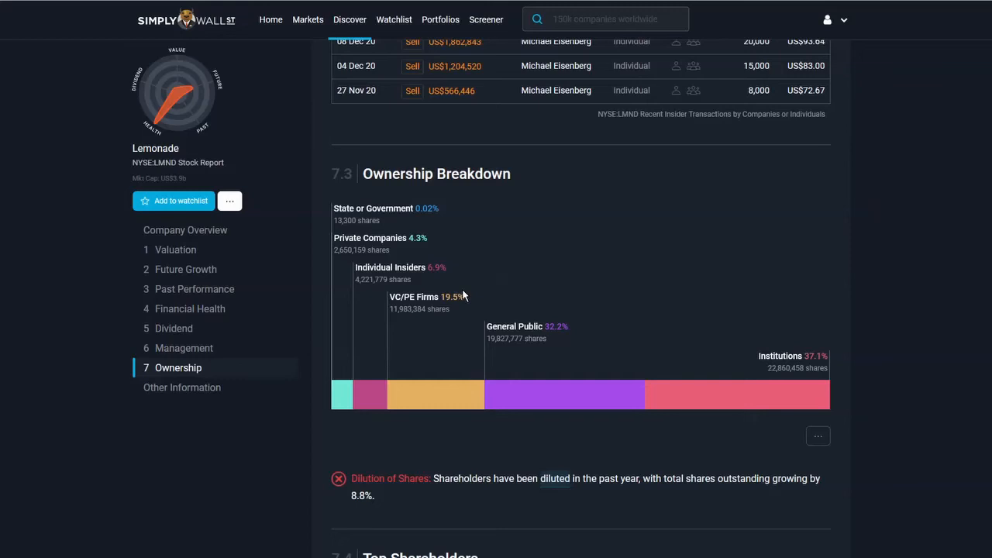
{"action": "scroll", "scroll_direction": "down", "scroll_amount": 3}
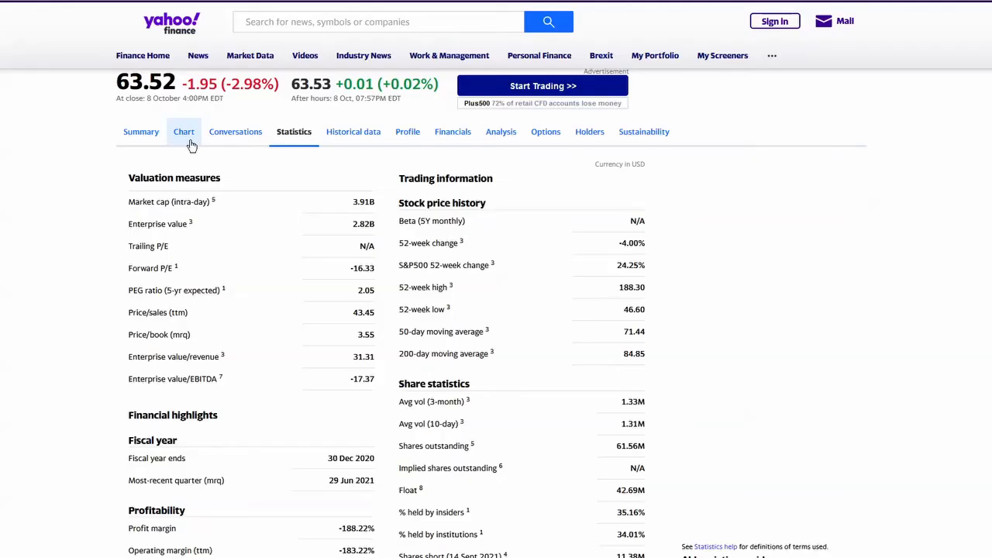
Step: Show the LMND interactive price chart over a 2Y range
{"action": "left_click", "coordinate": [183, 130]}
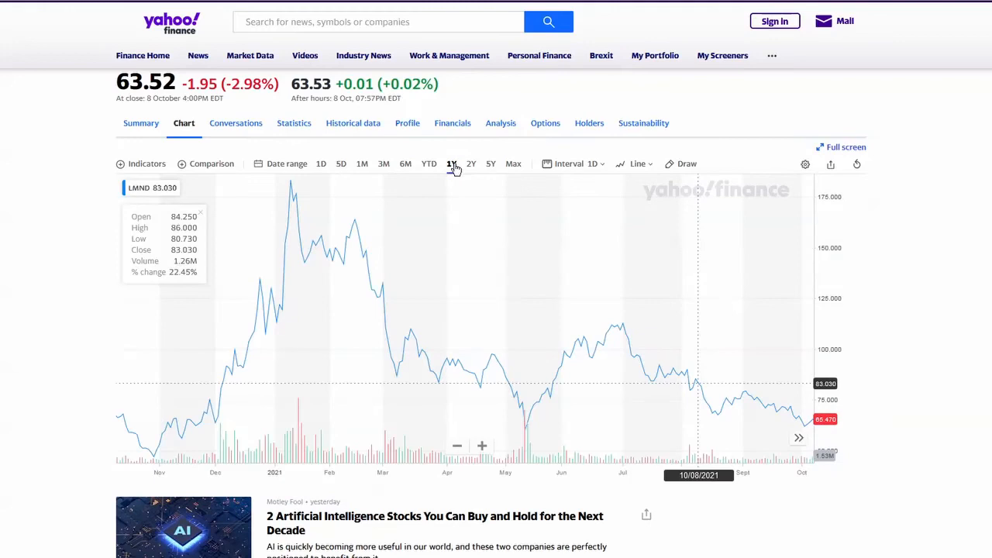
{"action": "left_click", "coordinate": [472, 164]}
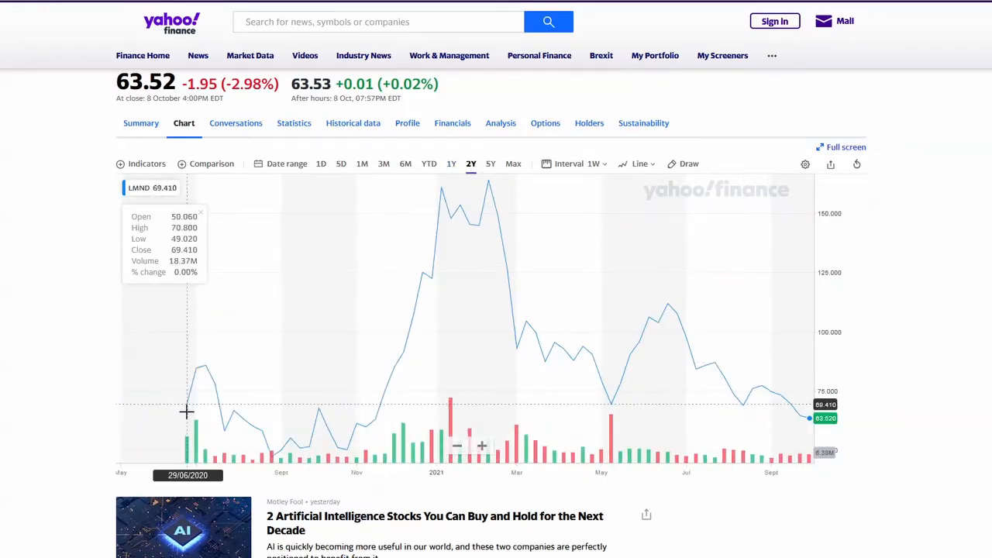
{"action": "mouse_move", "coordinate": [355, 453]}
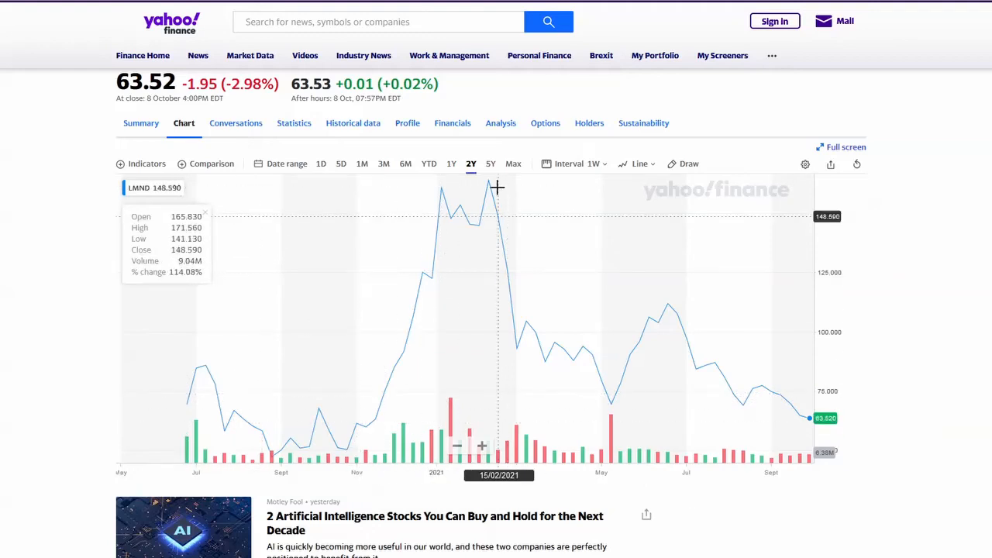
{"action": "mouse_move", "coordinate": [592, 307]}
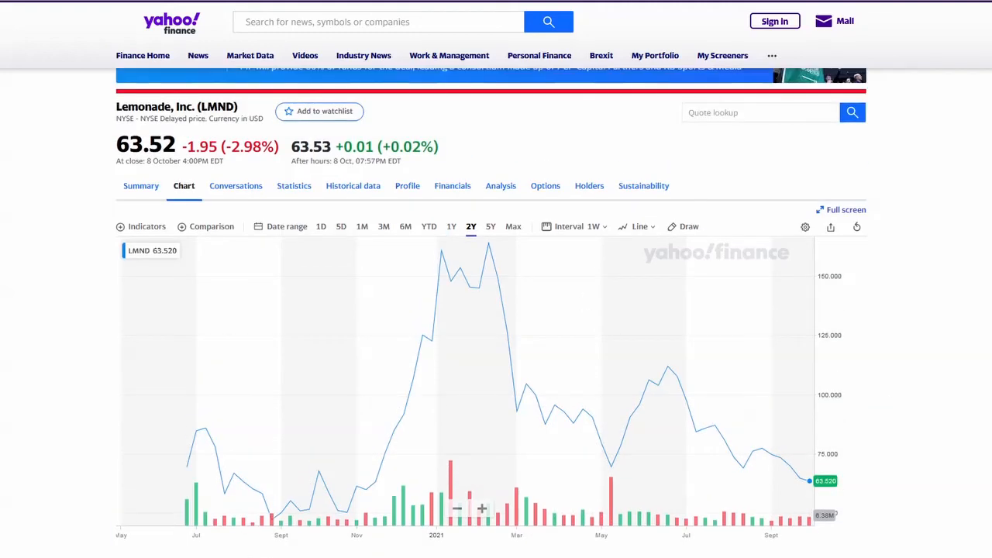
{"action": "mouse_move", "coordinate": [978, 388]}
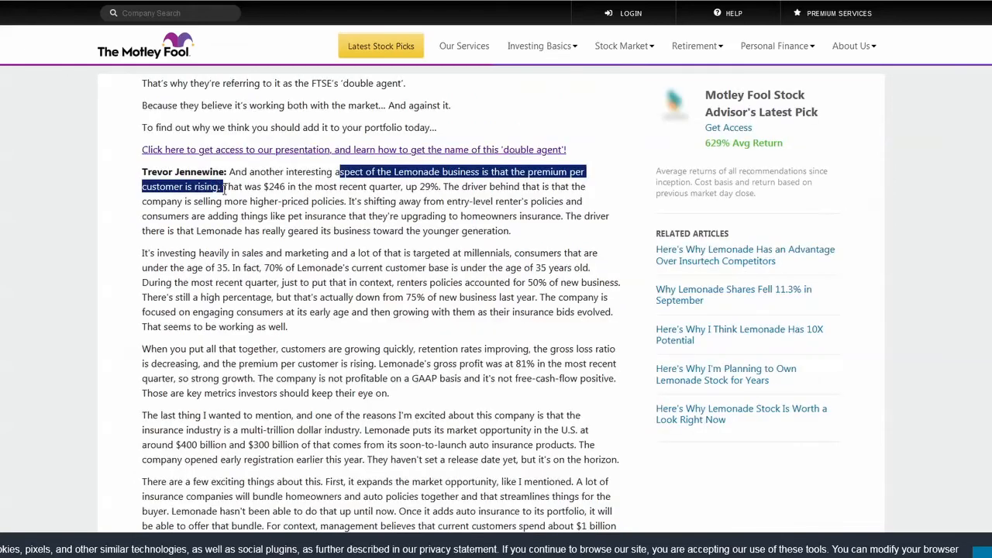
Step: Highlight the rising premium per customer passage with the $246 figure and the 70% young-customer line
{"action": "left_click_drag", "start_coordinate": [225, 186], "coordinate": [442, 186]}
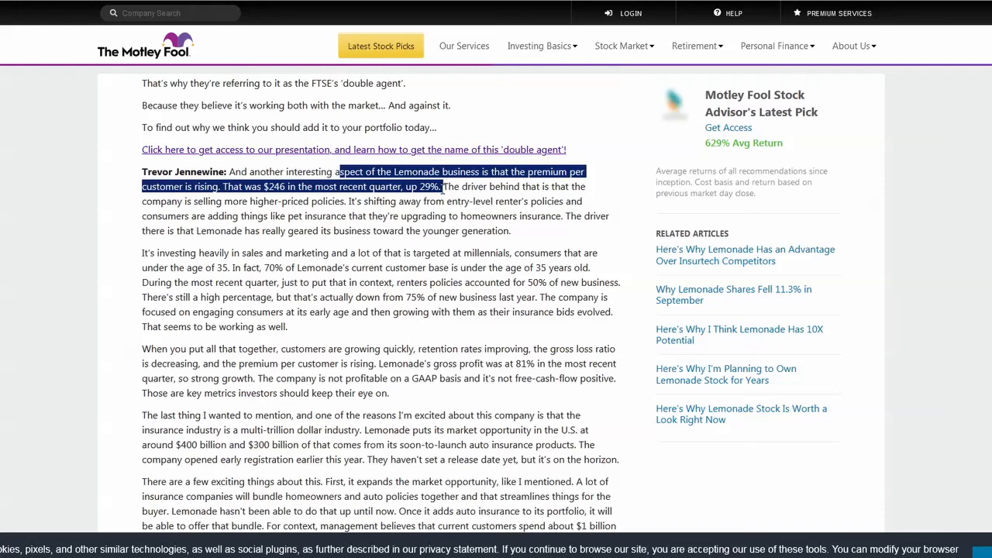
{"action": "left_click_drag", "start_coordinate": [231, 202], "coordinate": [504, 216]}
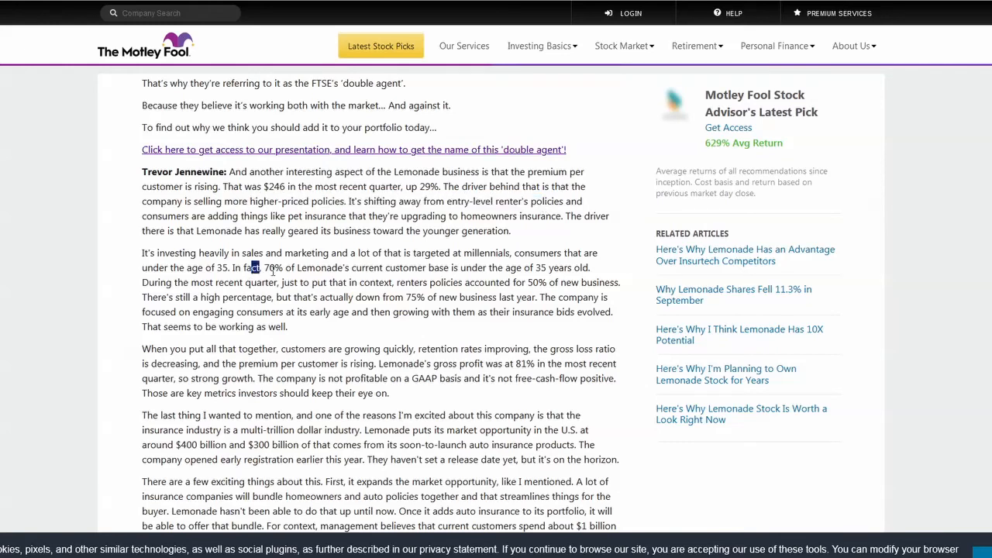
{"action": "left_click_drag", "start_coordinate": [252, 267], "coordinate": [597, 267]}
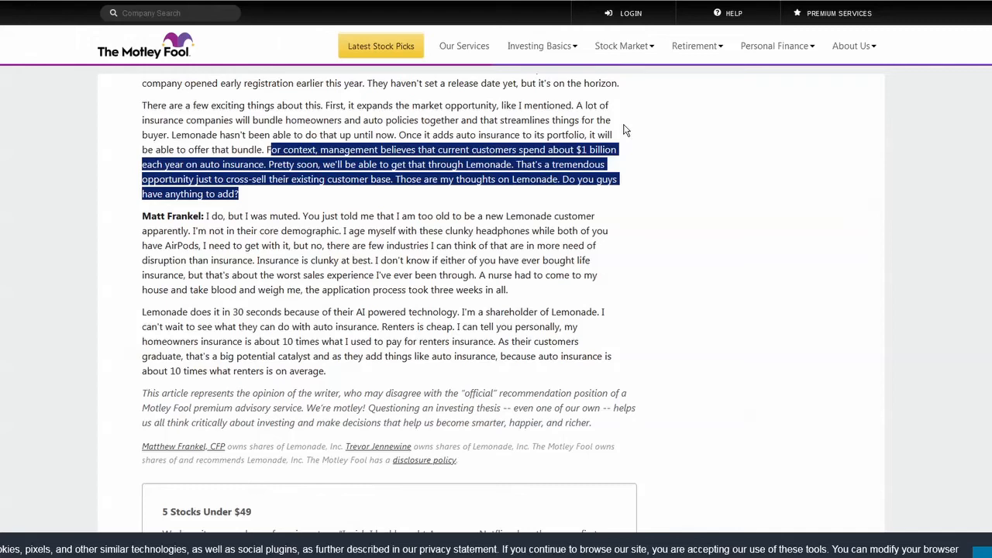
{"action": "mouse_move", "coordinate": [651, 139]}
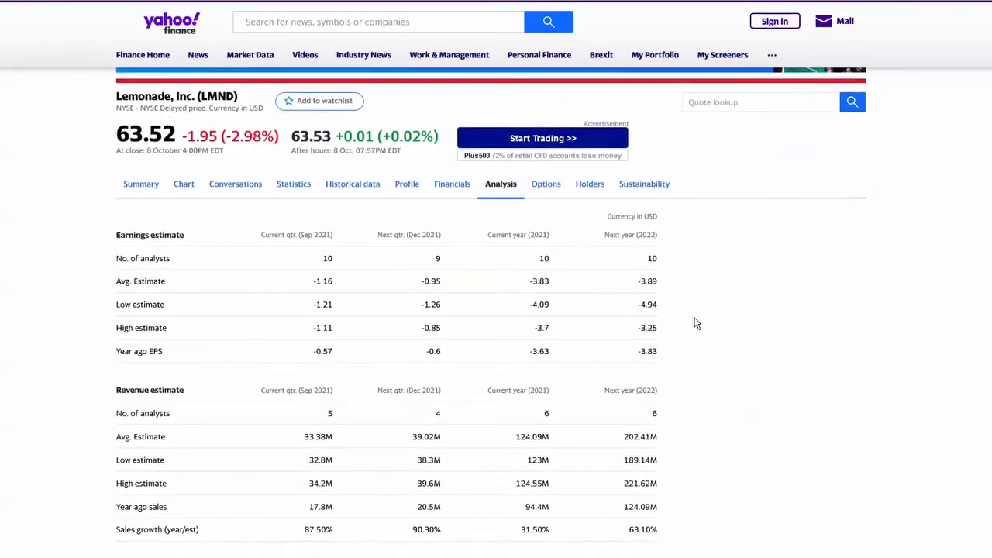
Step: Highlight the yearly average EPS estimates and the Next 5 years growth estimate
{"action": "scroll", "scroll_direction": "down", "scroll_amount": 3}
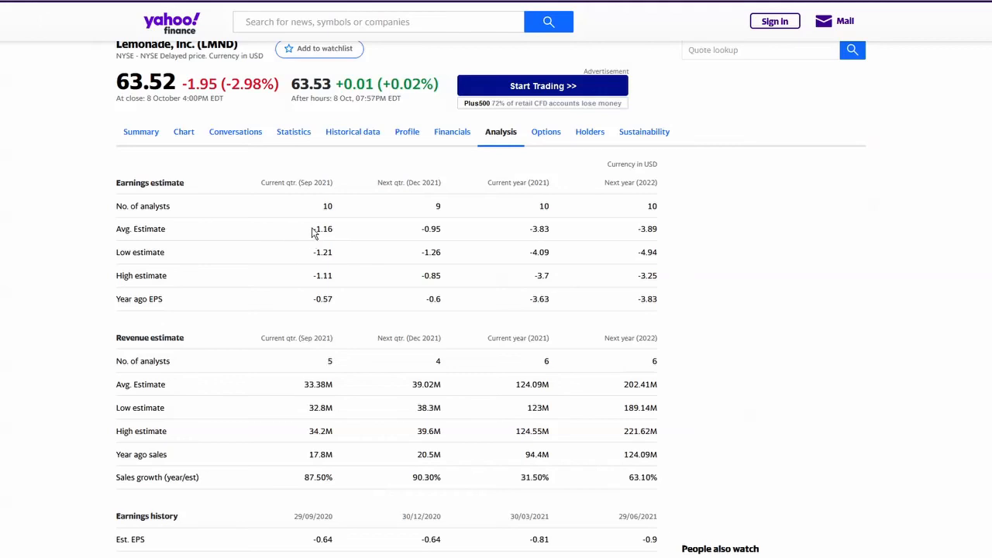
{"action": "left_click_drag", "start_coordinate": [527, 230], "coordinate": [659, 230]}
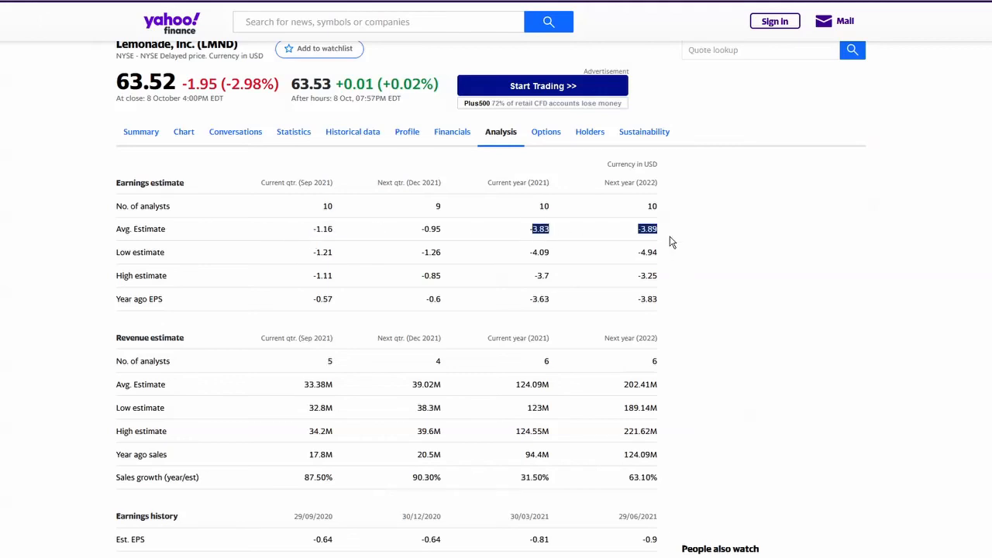
{"action": "scroll", "scroll_direction": "down", "scroll_amount": 3}
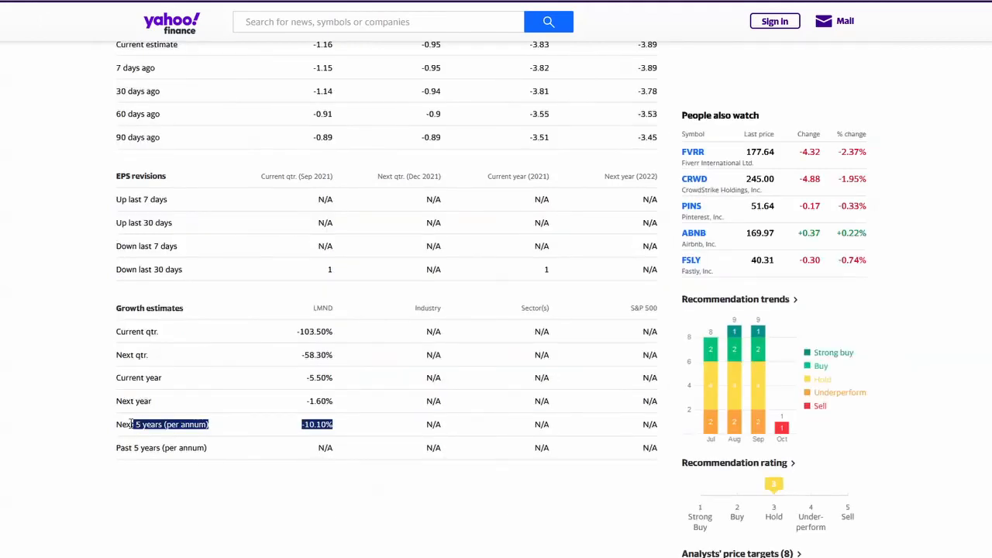
{"action": "double_click", "coordinate": [161, 425]}
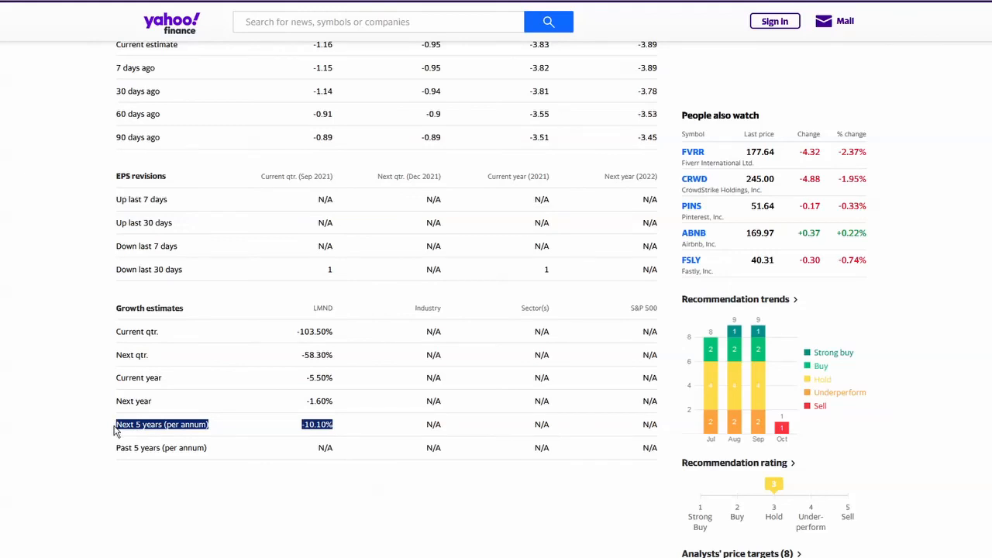